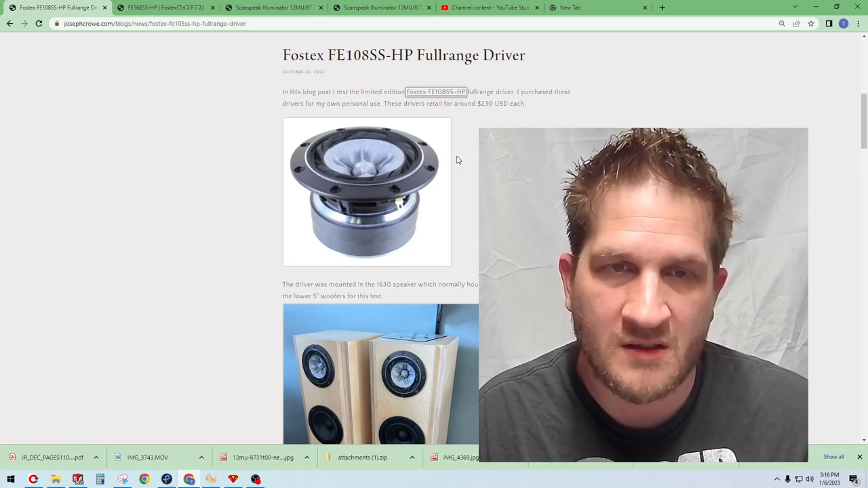
mouse_move(467, 185)
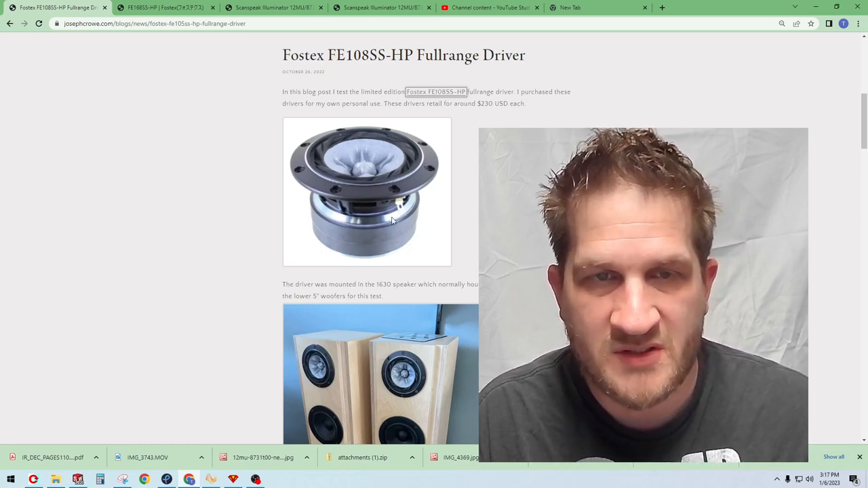
mouse_move(296, 178)
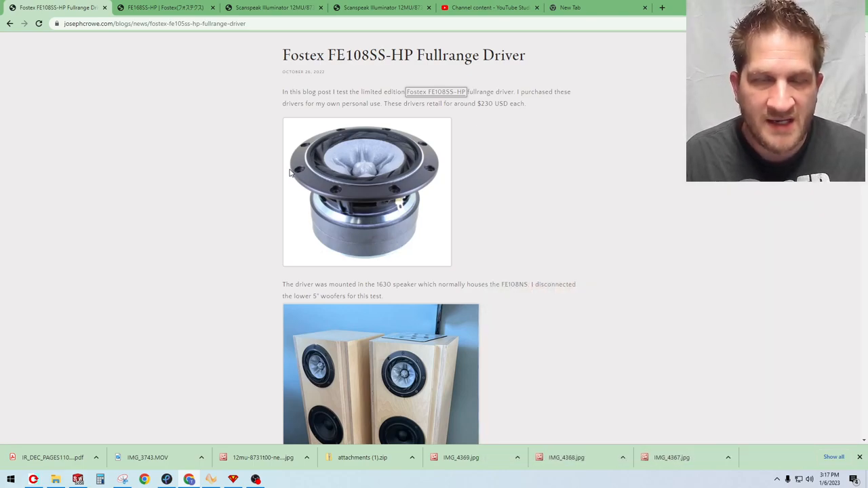
Visit the Fostex FE168SS-HP product page and view the face-on driver photo.
click(166, 12)
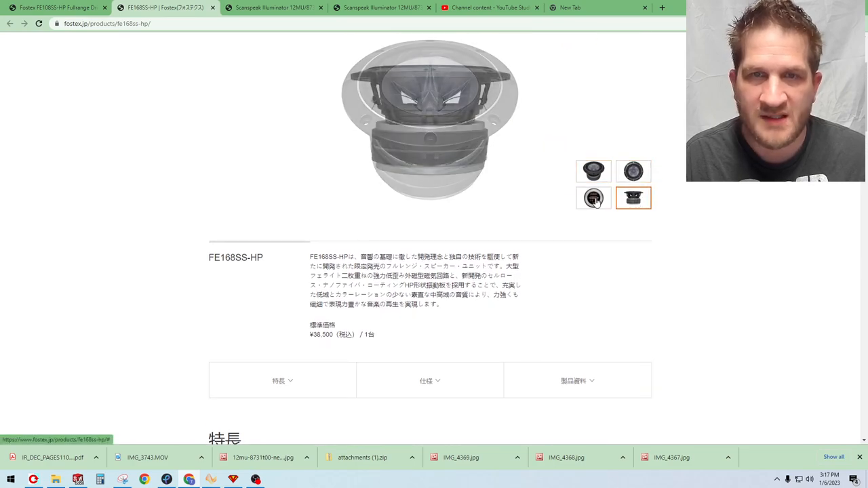
scroll(up, 3)
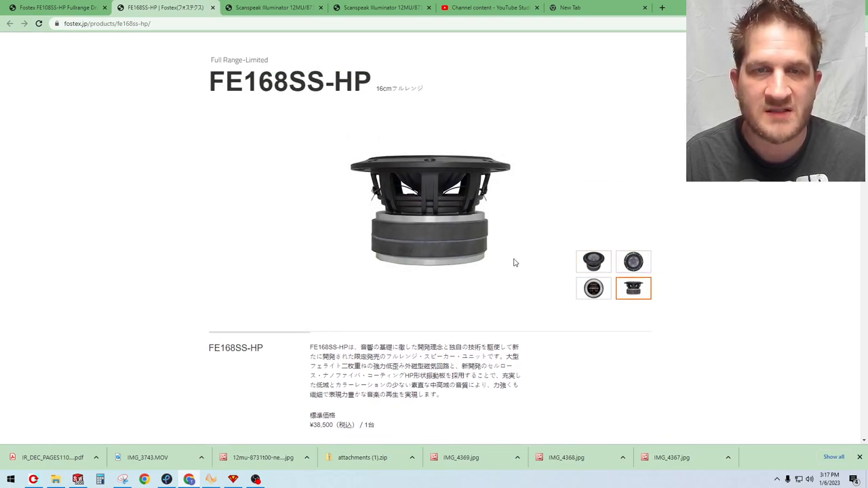
mouse_move(264, 189)
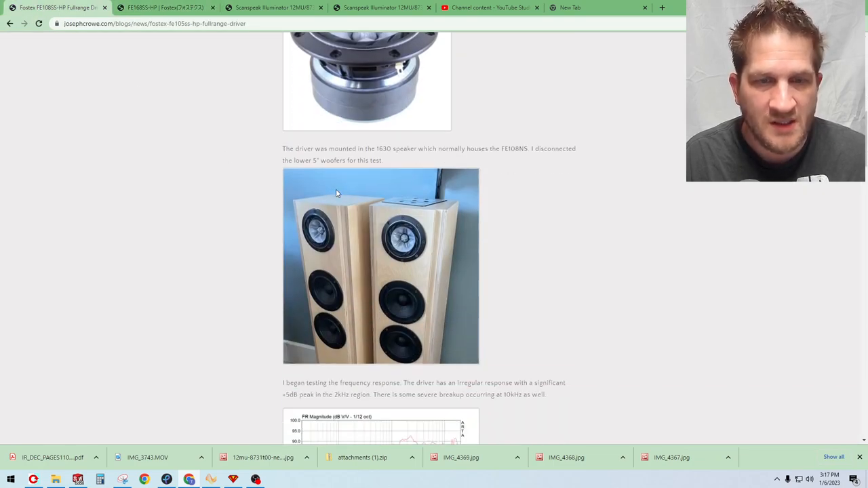
mouse_move(285, 118)
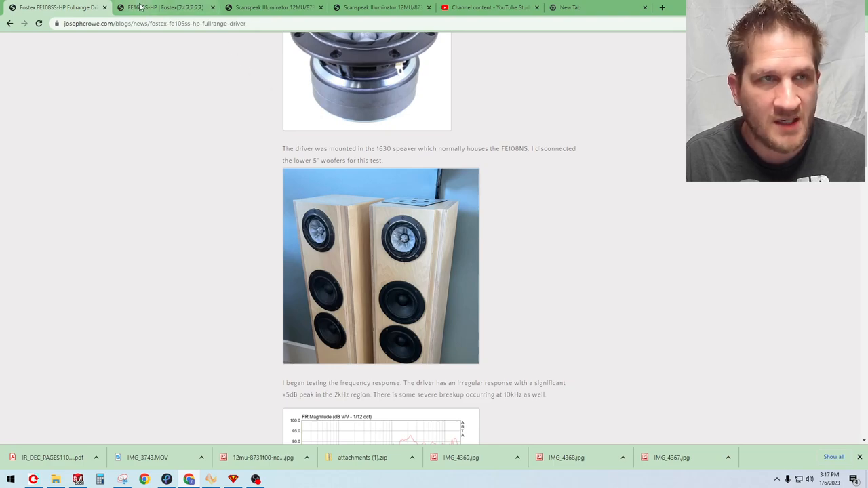
click(163, 7)
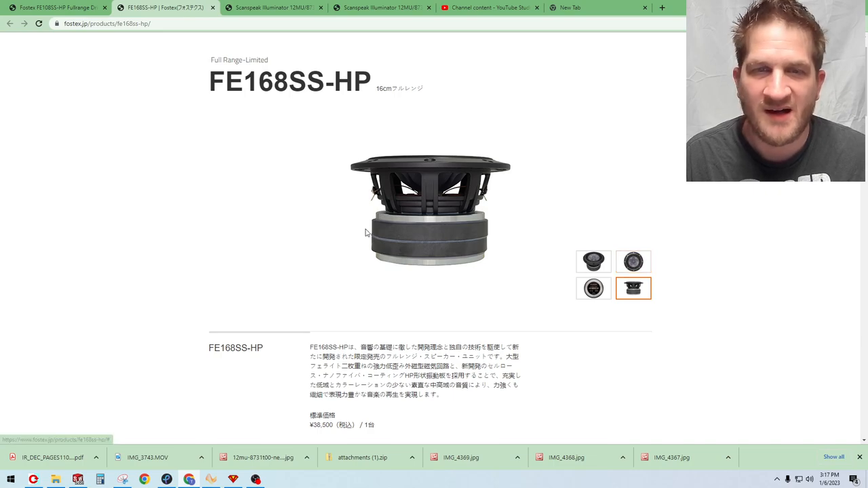
scroll(down, 3)
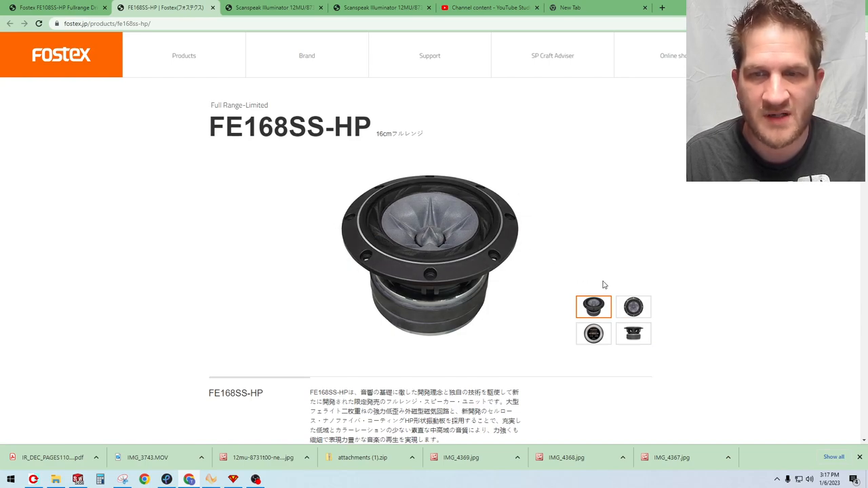
click(633, 307)
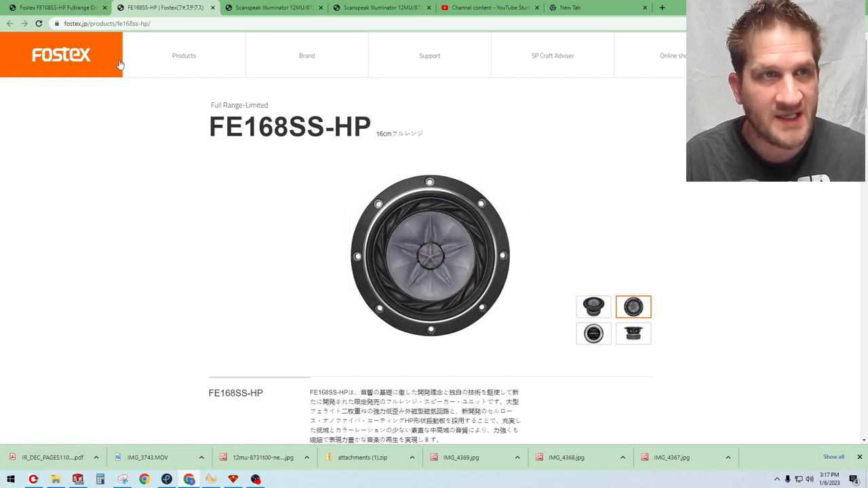
Scroll down through the review's earlier measurement graphs.
scroll(down, 3)
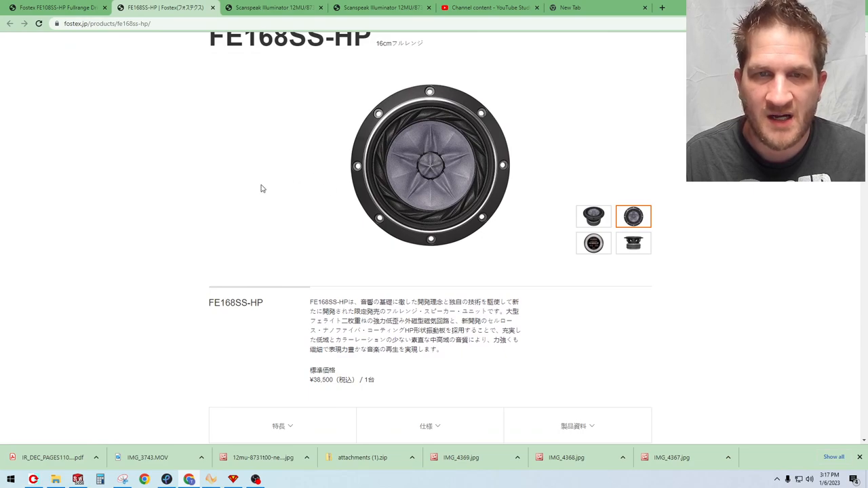
mouse_move(308, 144)
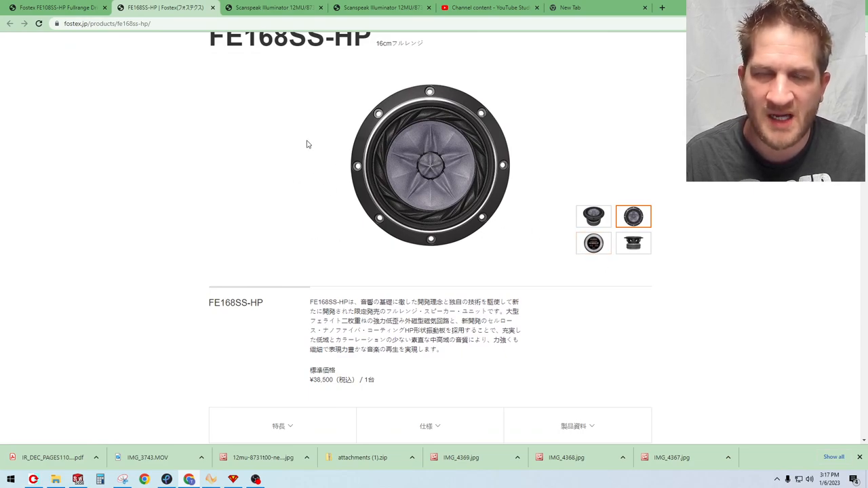
mouse_move(291, 178)
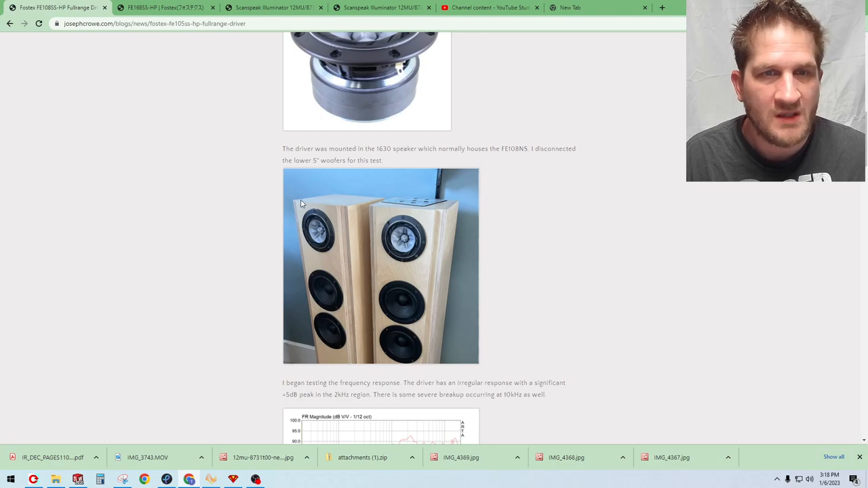
scroll(up, 3)
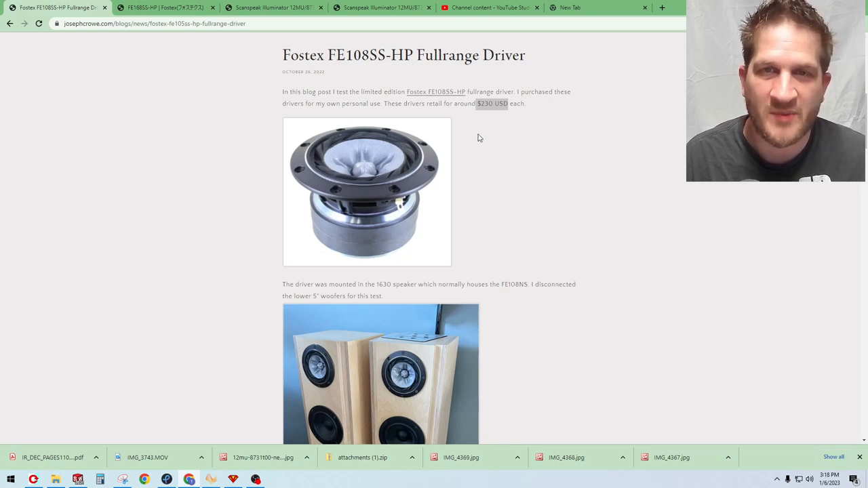
mouse_move(467, 135)
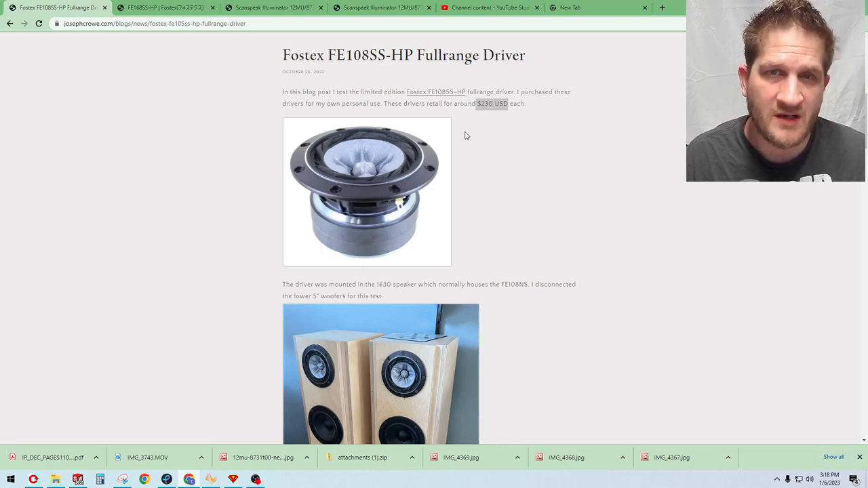
mouse_move(532, 228)
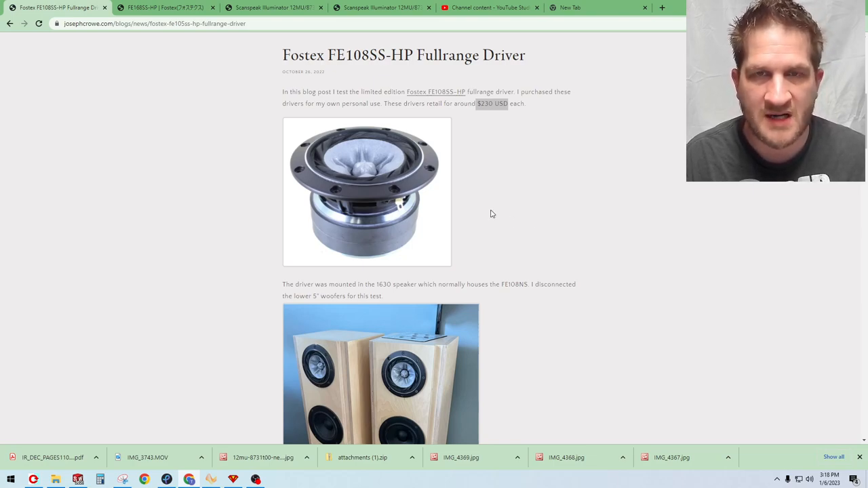
scroll(down, 3)
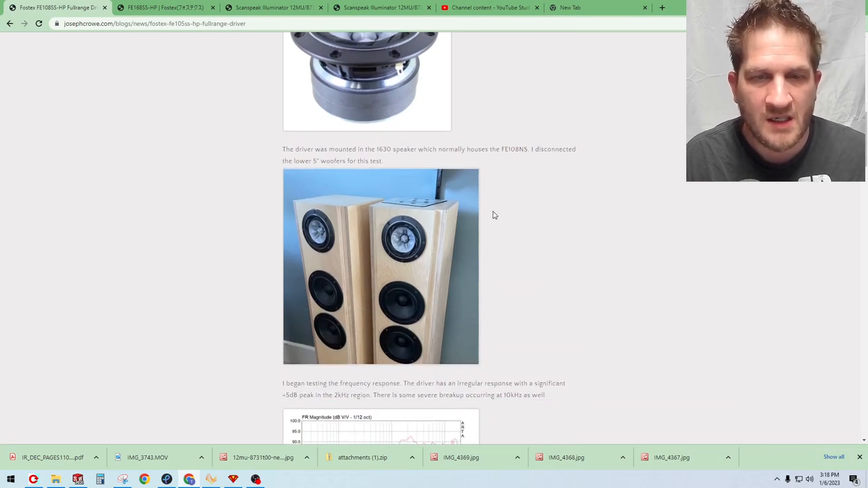
scroll(down, 3)
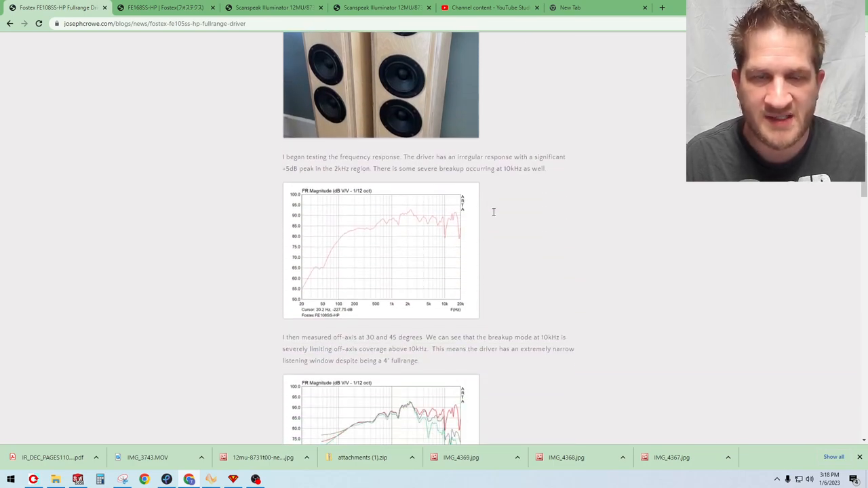
mouse_move(509, 253)
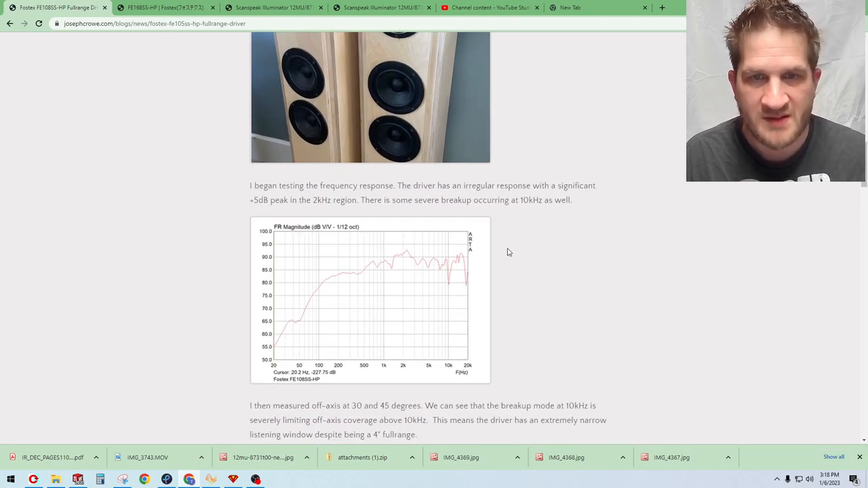
scroll(down, 3)
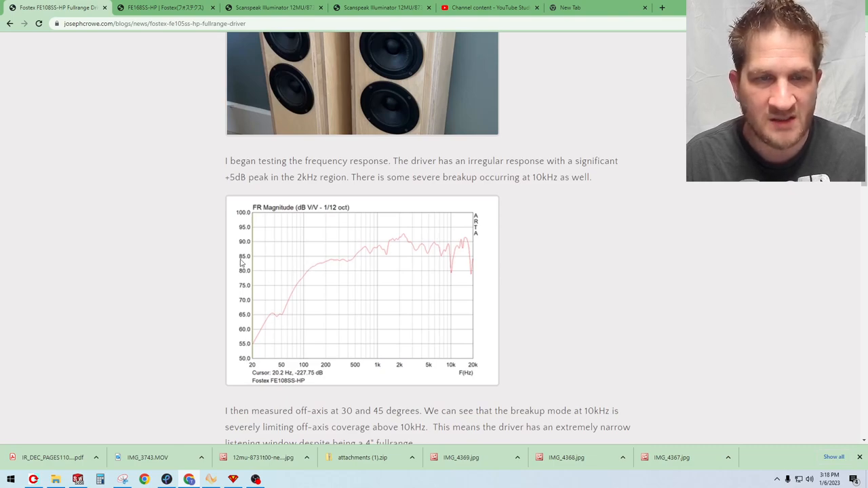
mouse_move(351, 295)
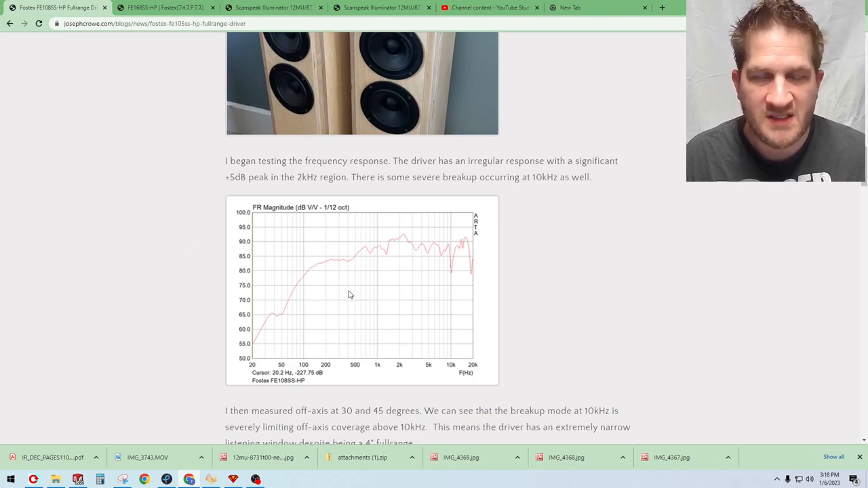
mouse_move(348, 273)
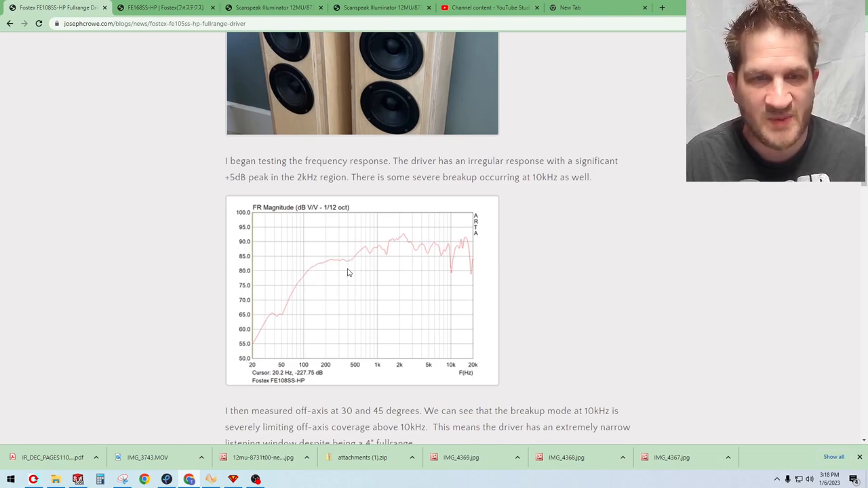
mouse_move(318, 272)
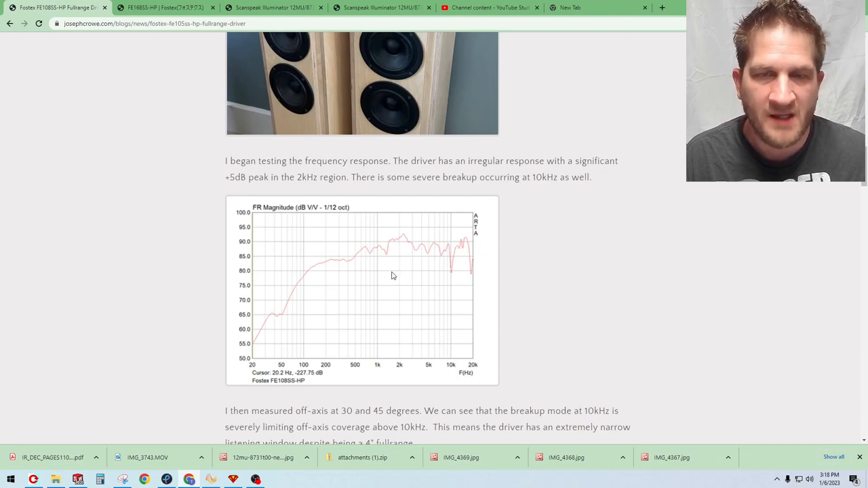
mouse_move(406, 243)
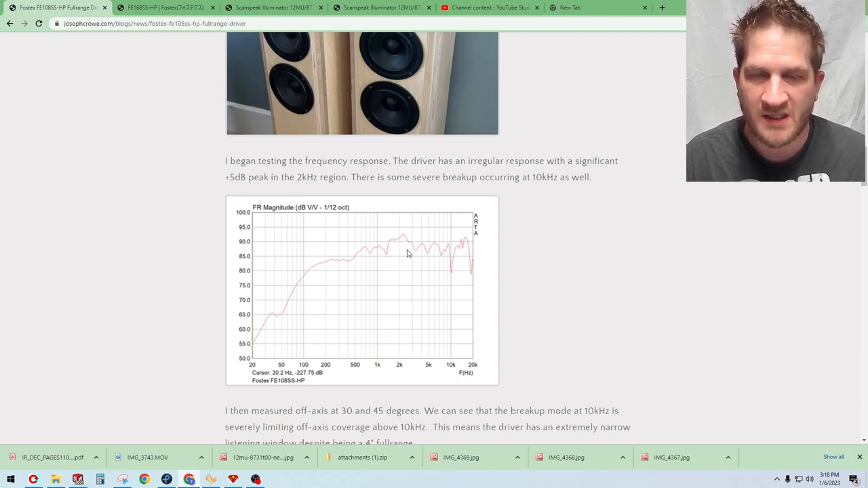
mouse_move(406, 239)
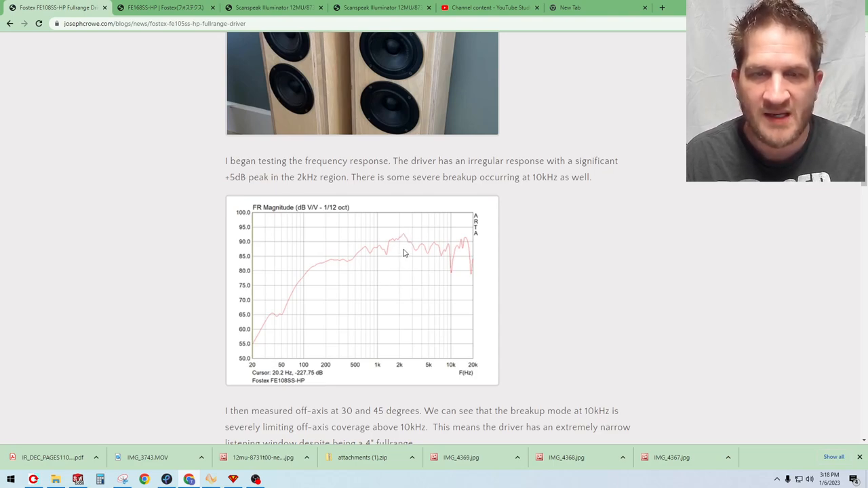
mouse_move(471, 247)
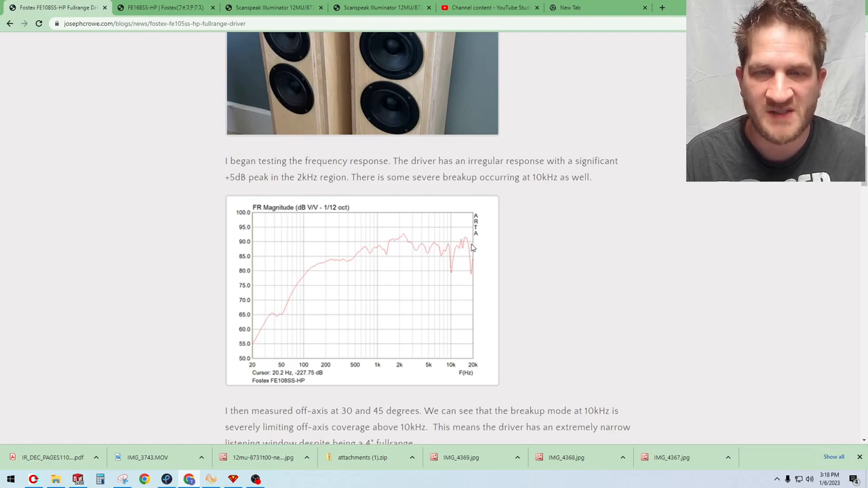
scroll(down, 3)
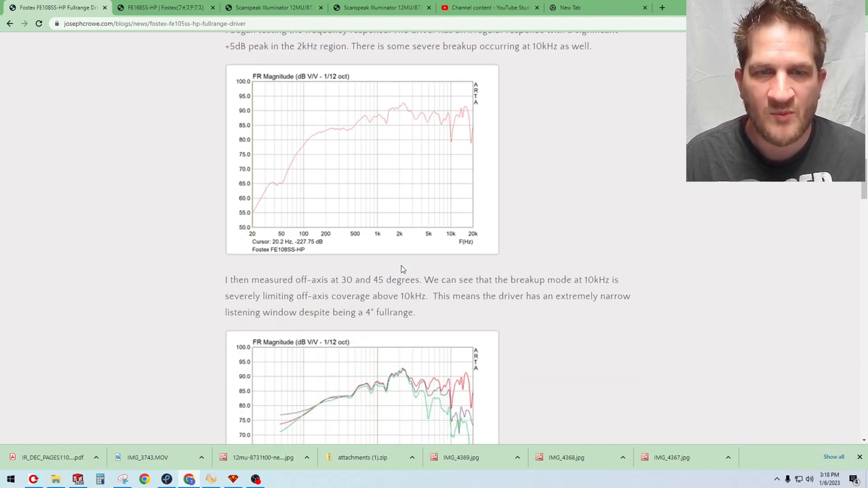
scroll(down, 3)
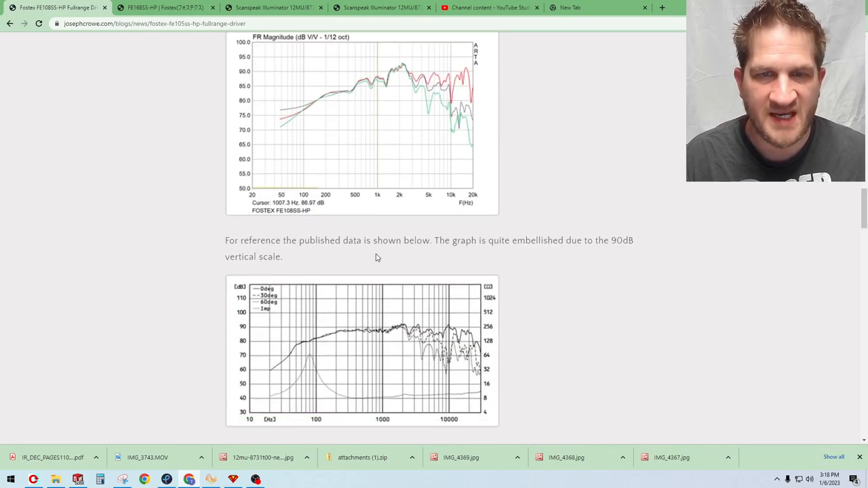
scroll(down, 3)
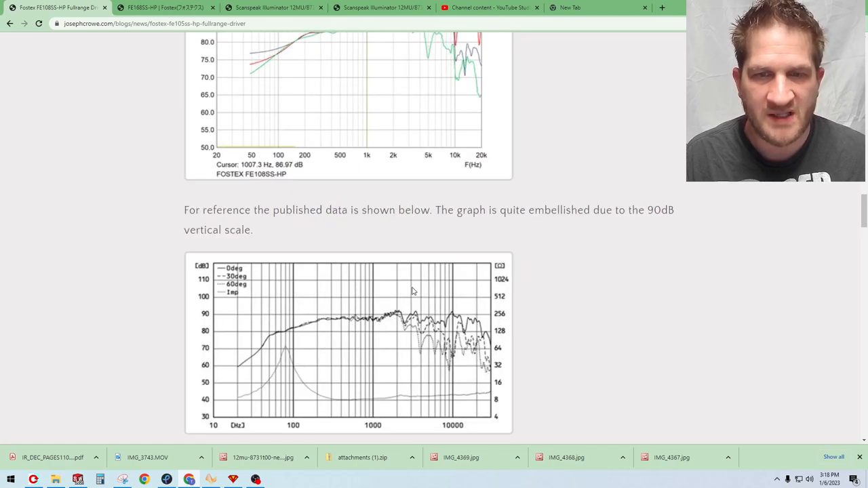
scroll(down, 3)
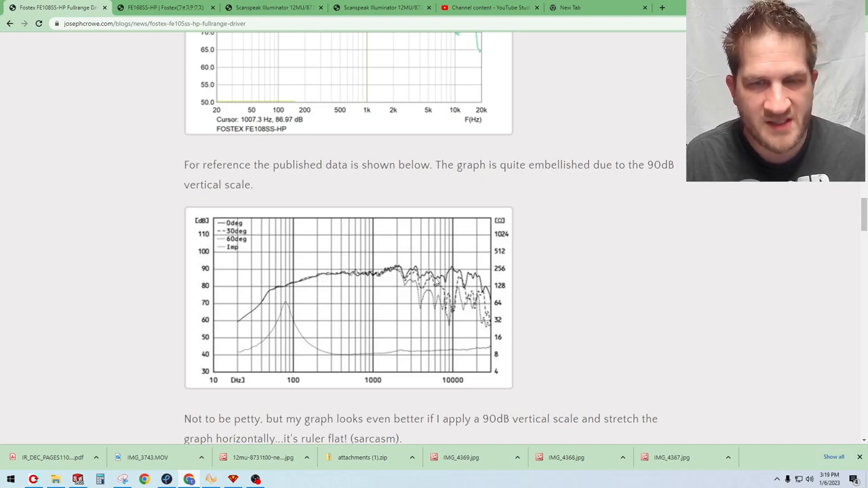
mouse_move(360, 291)
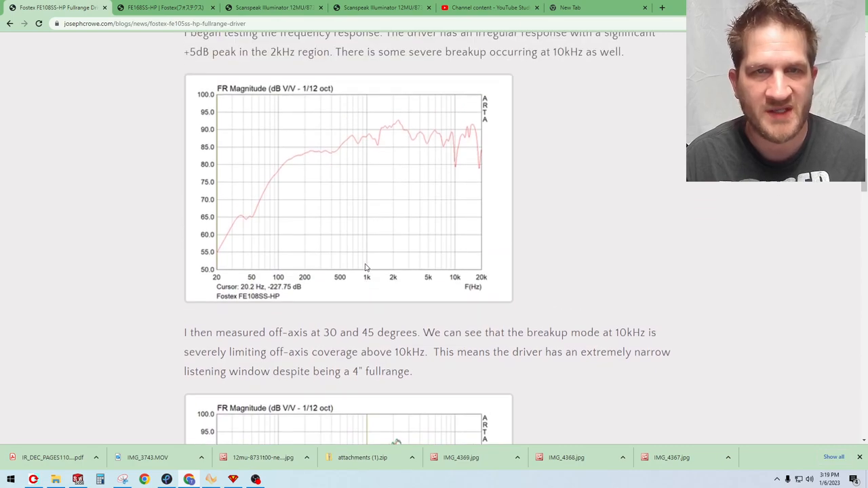
Scroll past the off-axis graph to the manufacturer's published response graph with embellished scale.
scroll(up, 3)
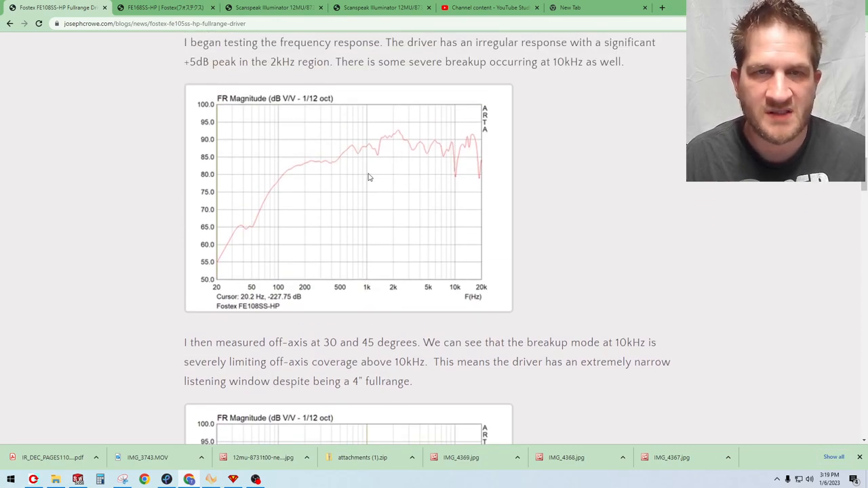
mouse_move(331, 160)
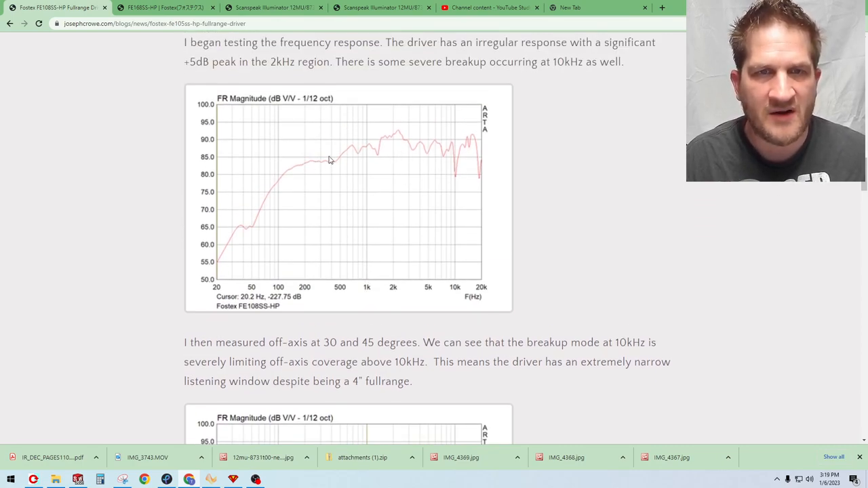
mouse_move(240, 156)
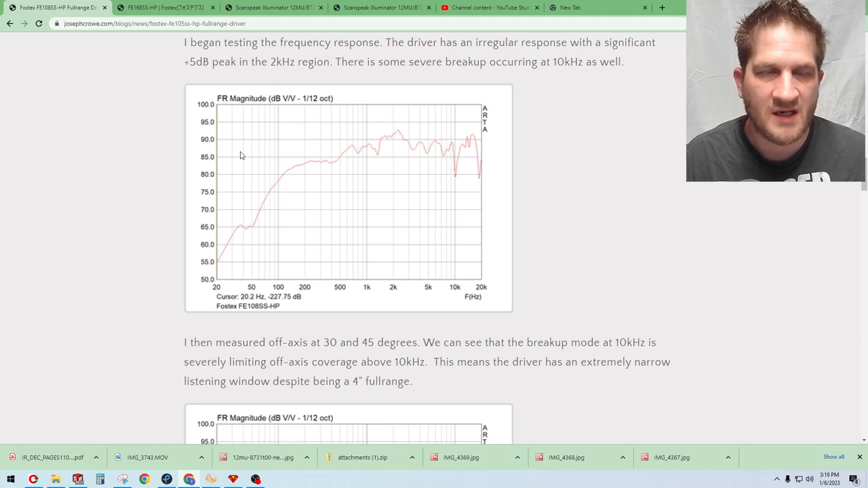
scroll(down, 3)
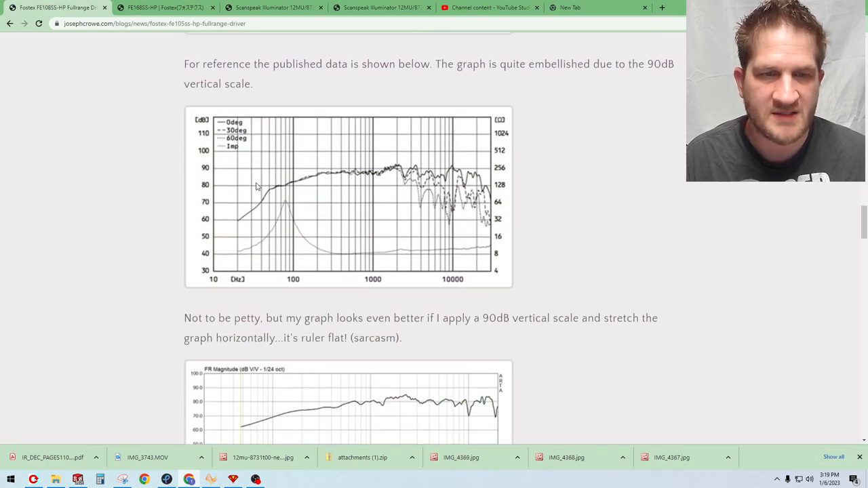
scroll(down, 3)
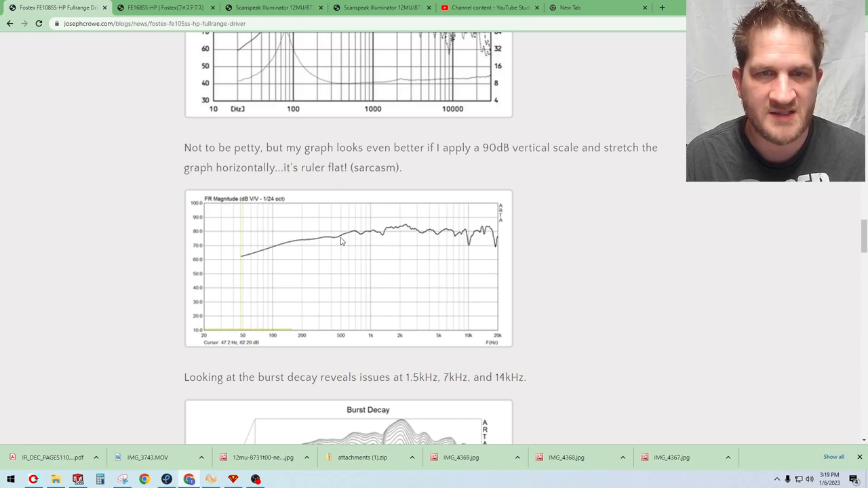
mouse_move(415, 238)
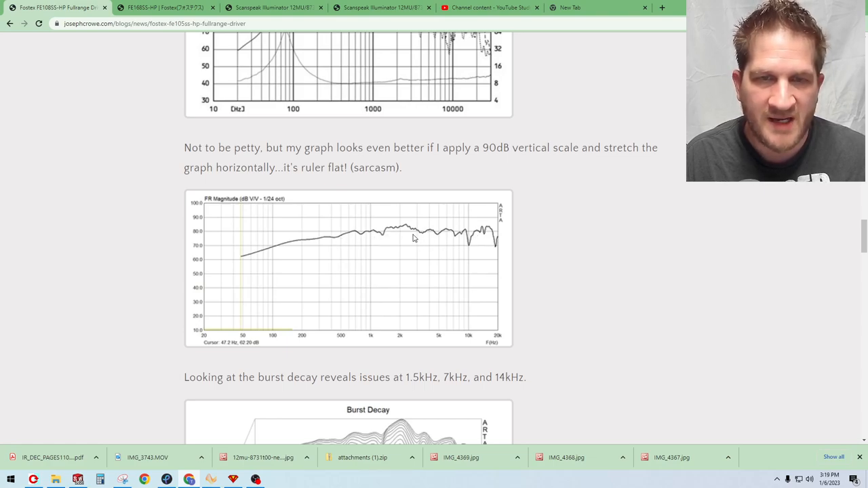
mouse_move(420, 246)
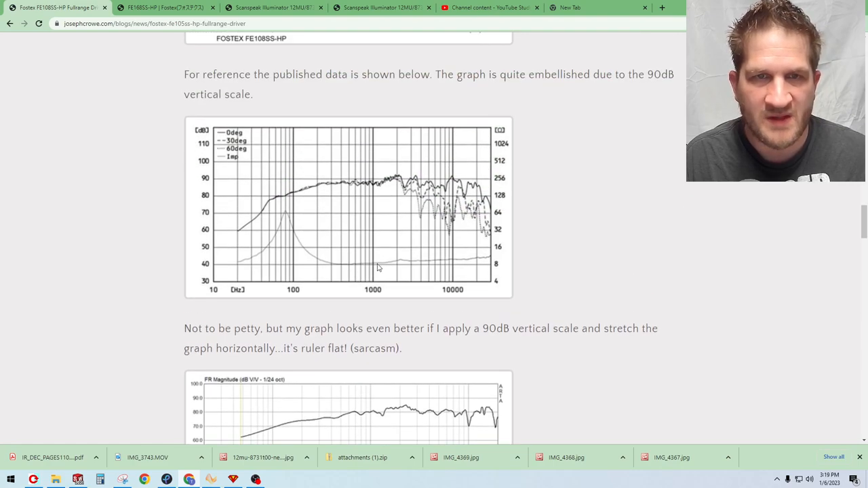
mouse_move(389, 206)
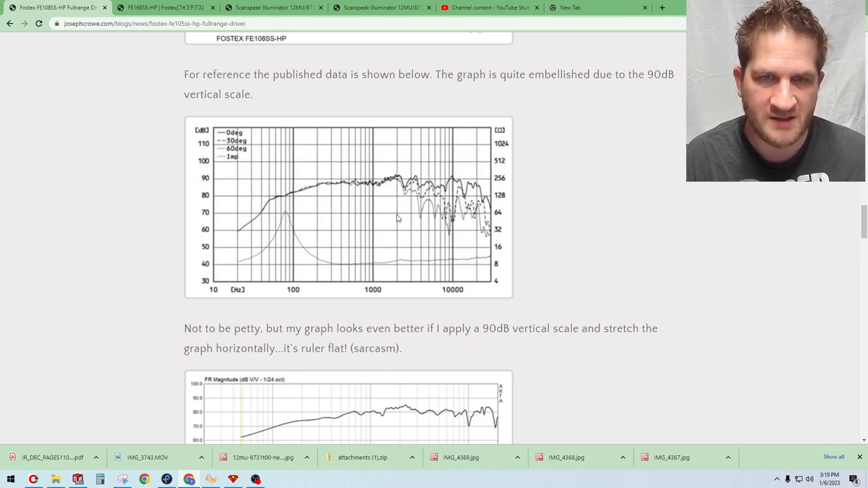
scroll(up, 3)
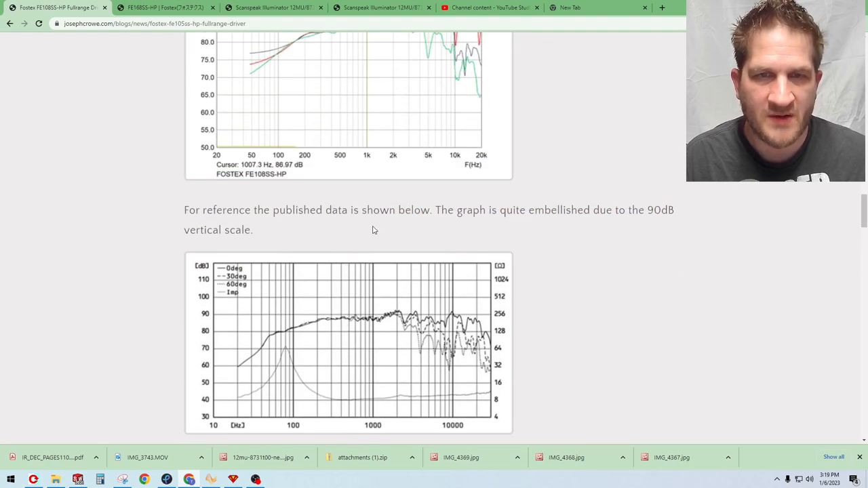
scroll(down, 3)
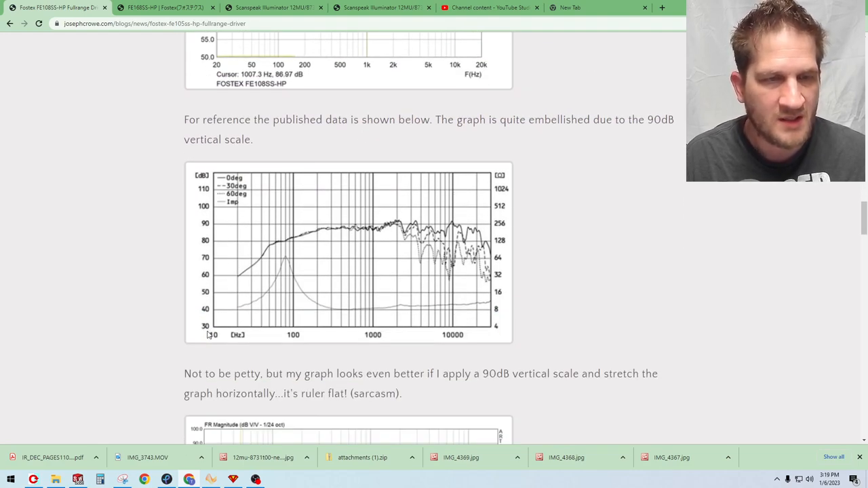
mouse_move(212, 345)
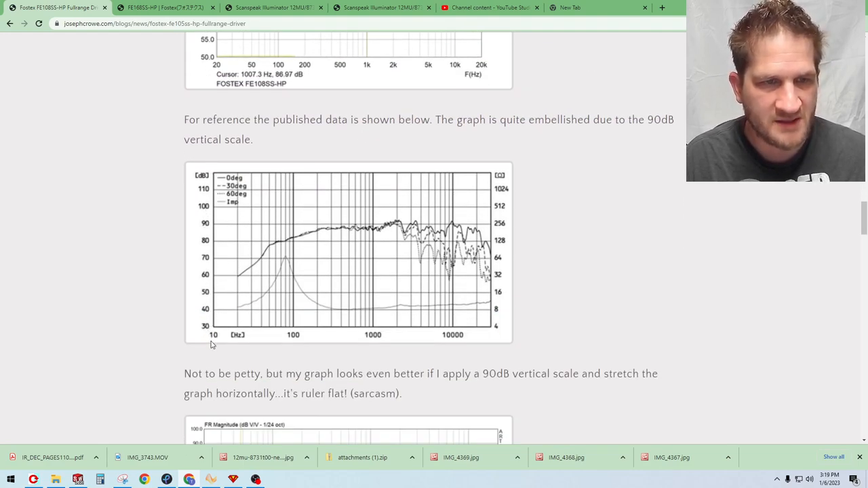
mouse_move(229, 325)
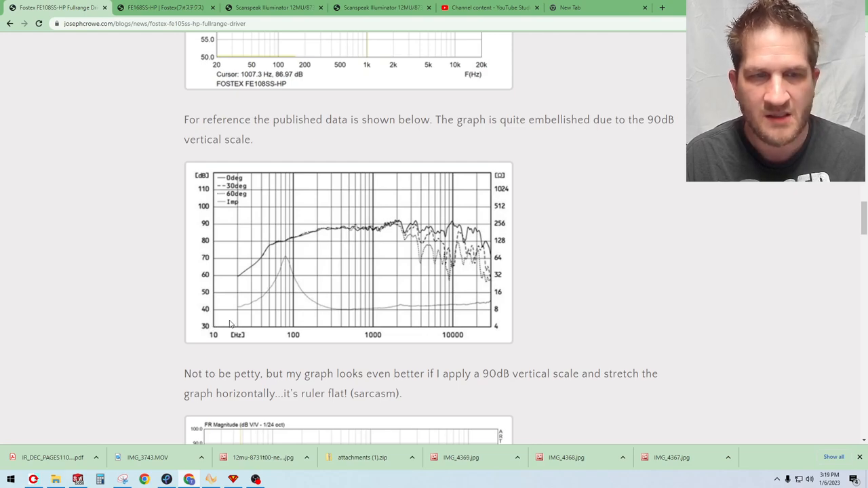
scroll(down, 3)
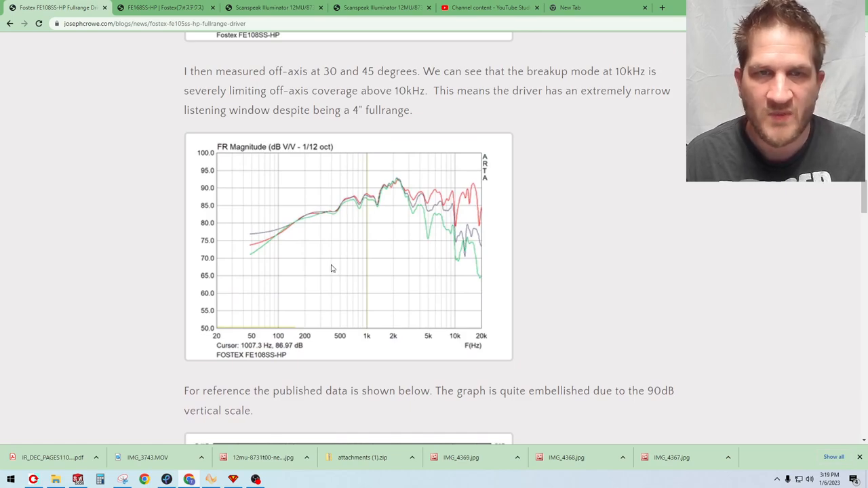
mouse_move(322, 241)
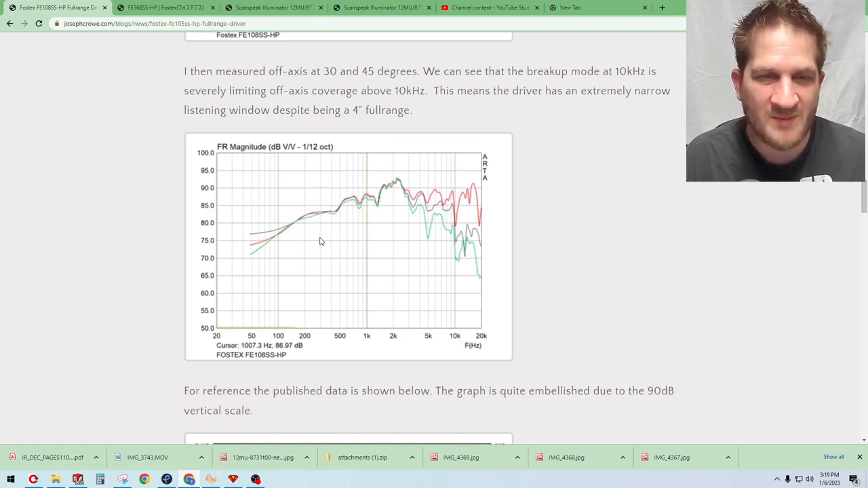
mouse_move(274, 219)
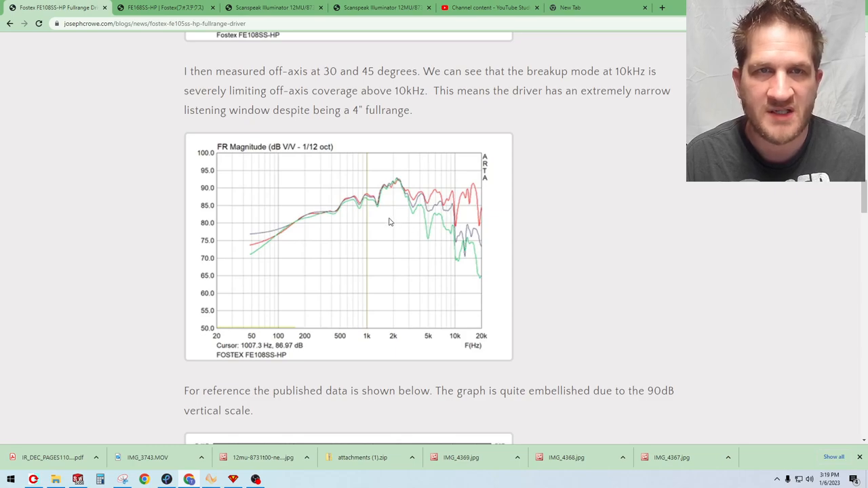
mouse_move(426, 208)
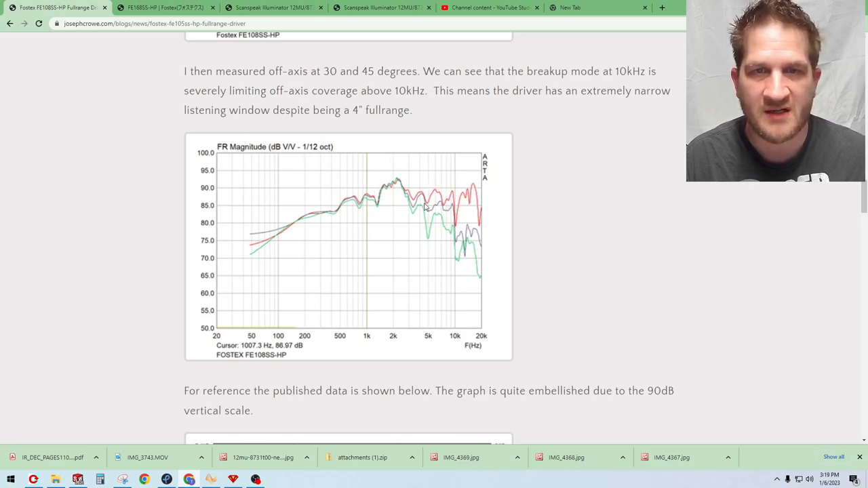
mouse_move(343, 207)
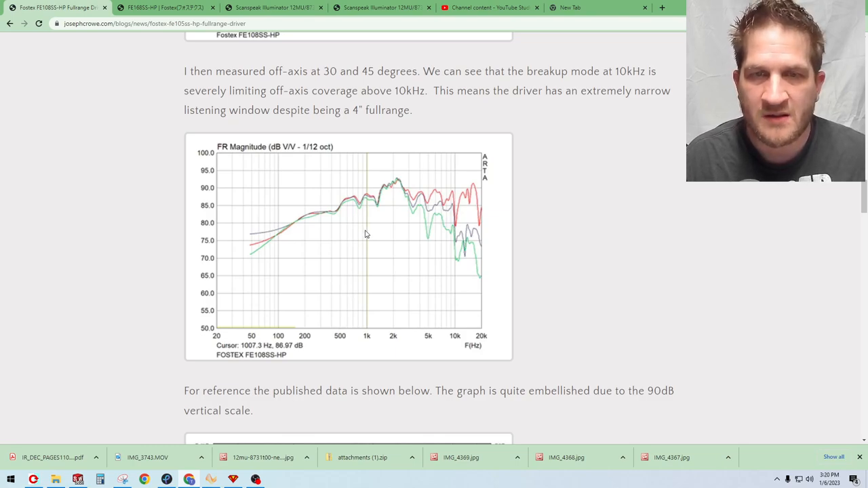
mouse_move(361, 223)
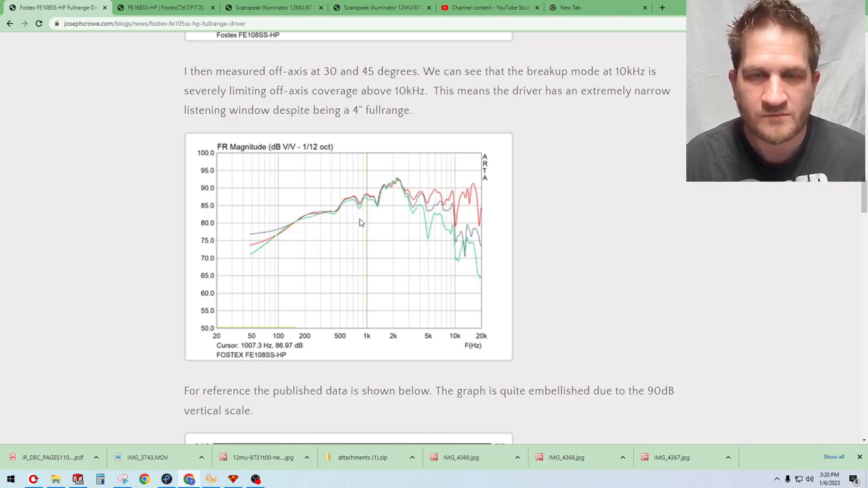
mouse_move(456, 233)
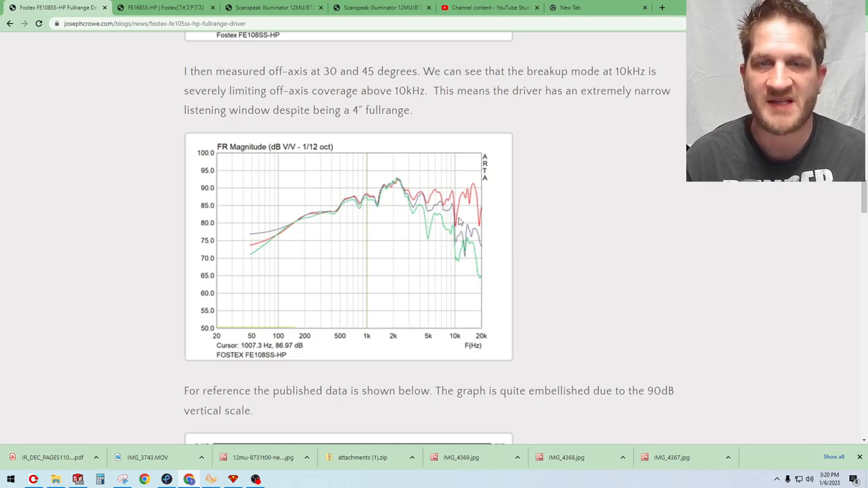
mouse_move(359, 234)
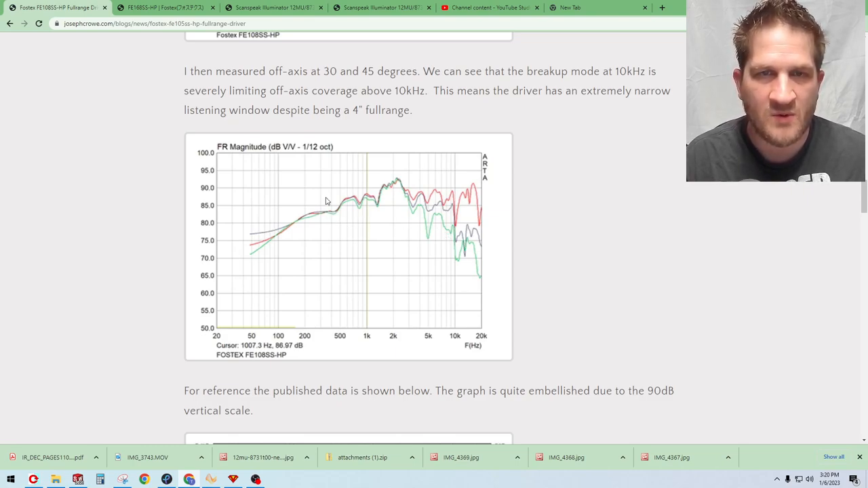
mouse_move(455, 217)
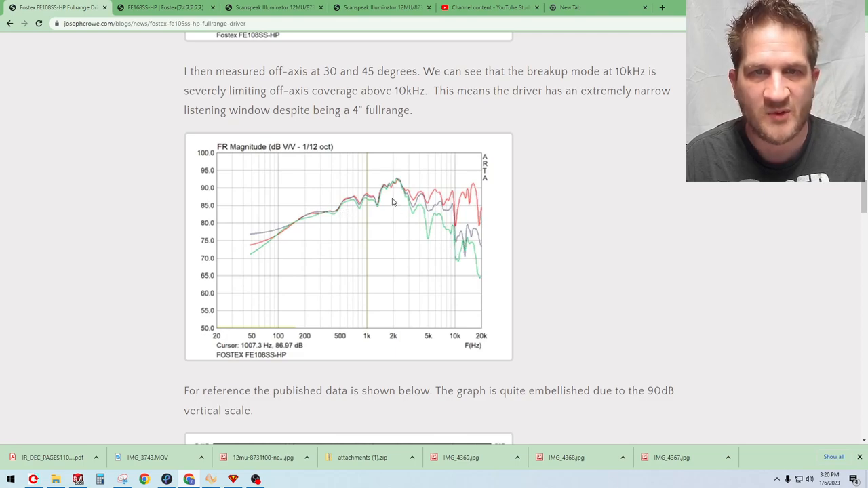
mouse_move(399, 258)
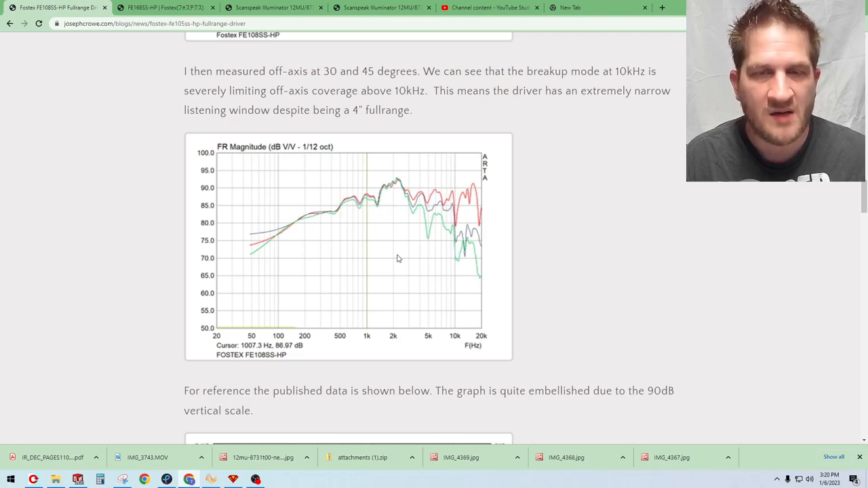
mouse_move(457, 236)
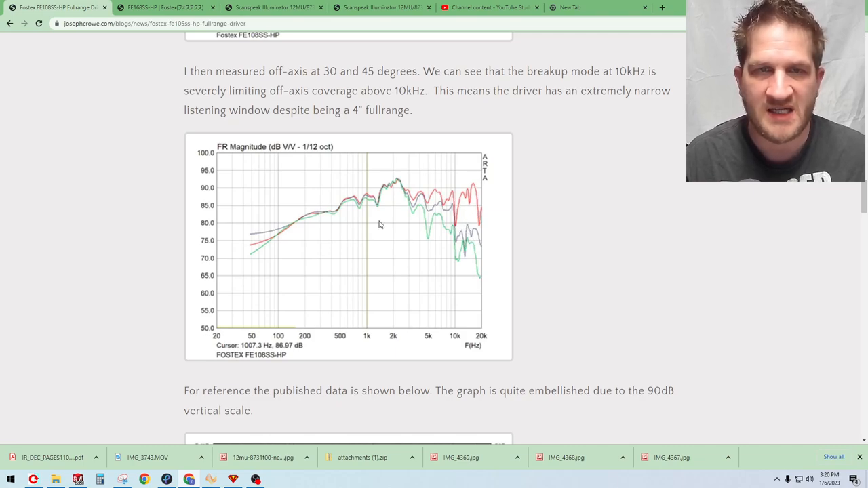
mouse_move(326, 216)
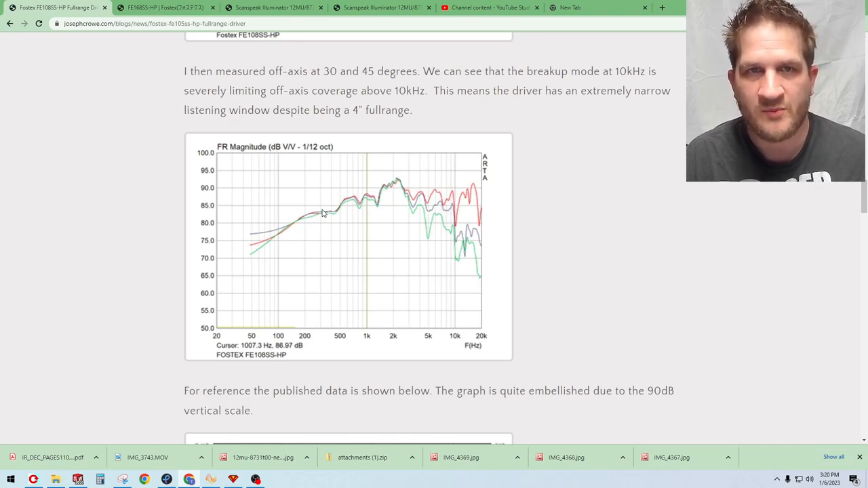
mouse_move(346, 215)
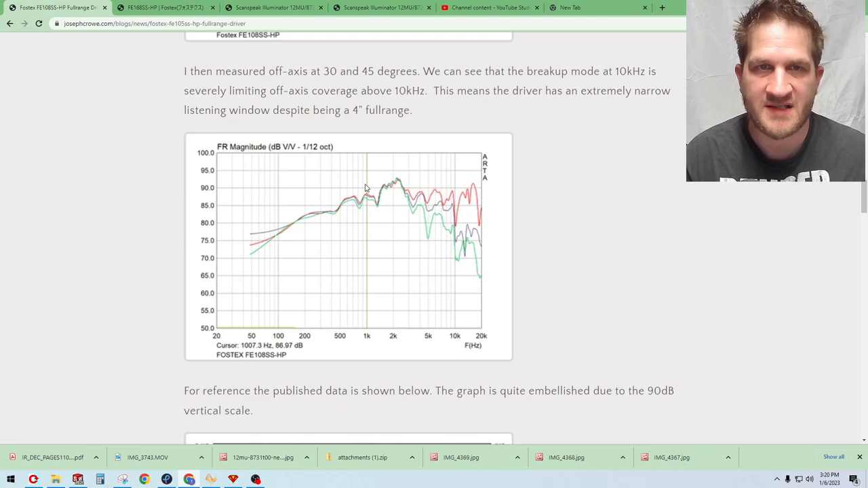
mouse_move(411, 225)
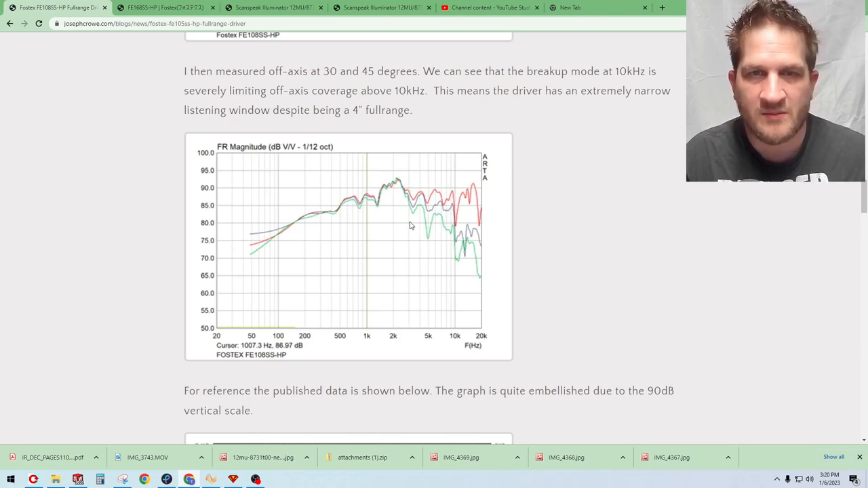
mouse_move(329, 237)
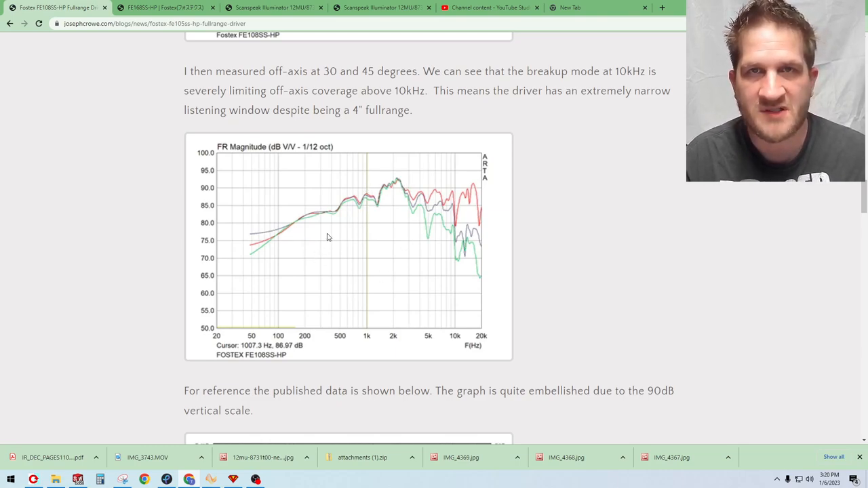
mouse_move(339, 239)
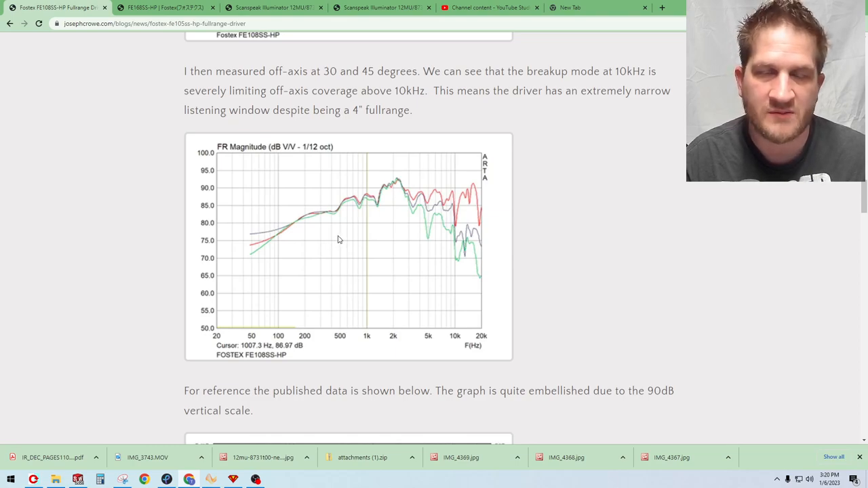
mouse_move(448, 244)
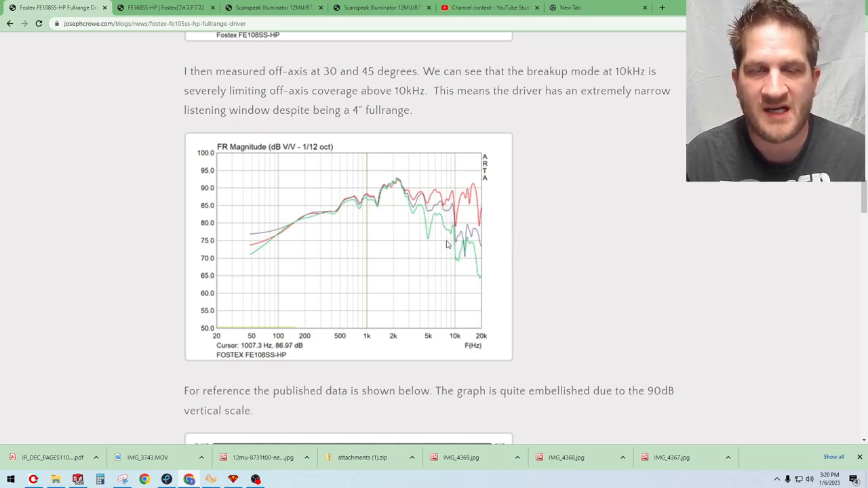
mouse_move(370, 216)
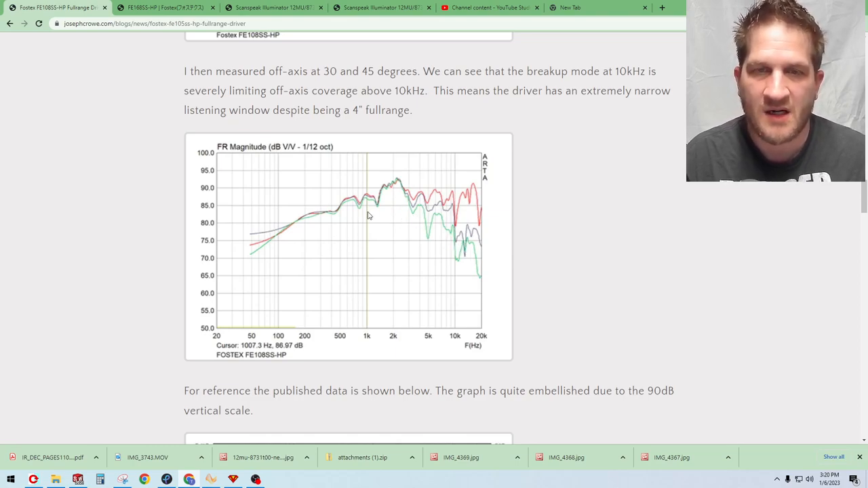
scroll(down, 3)
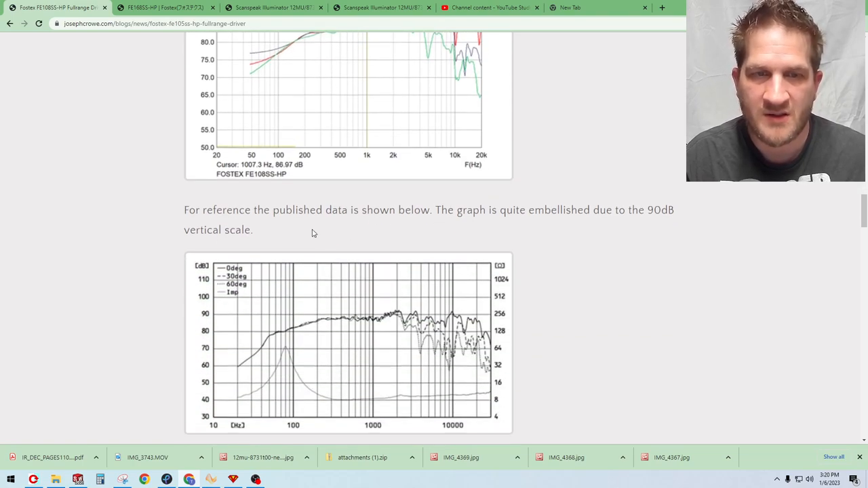
Scroll past the stretched 90dB-scale graph to the Burst Decay paragraph about 1.5kHz, 7kHz and 14kHz.
scroll(down, 3)
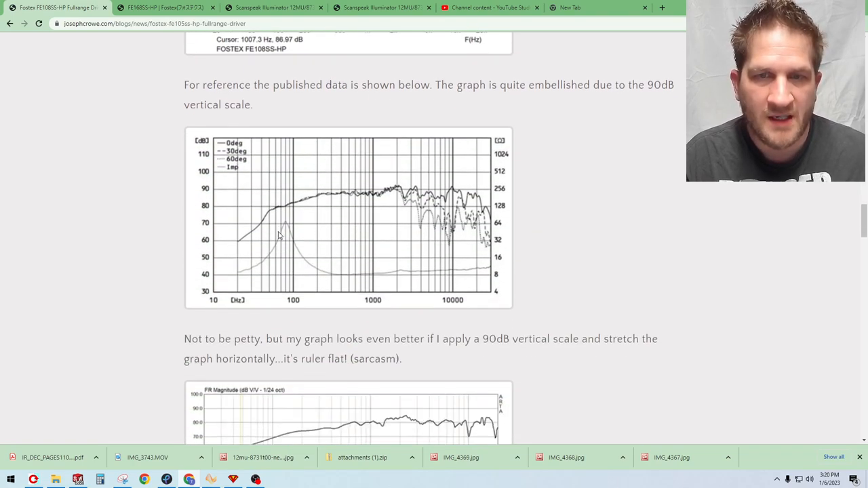
scroll(down, 3)
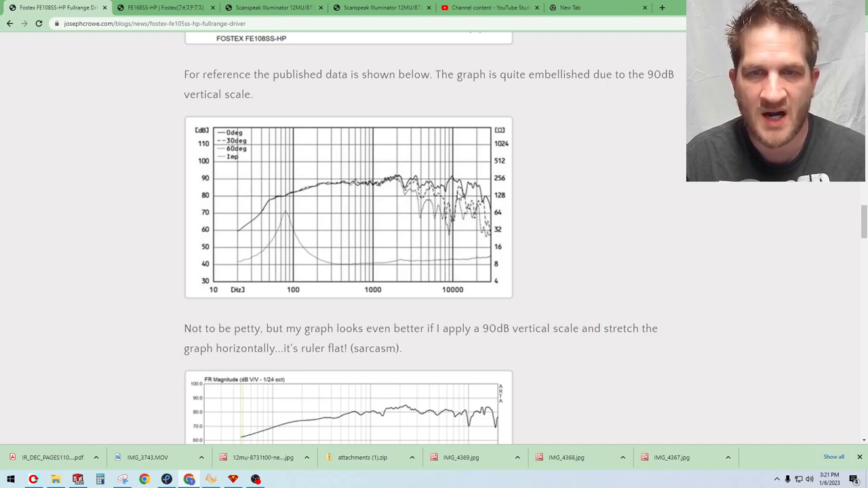
scroll(up, 3)
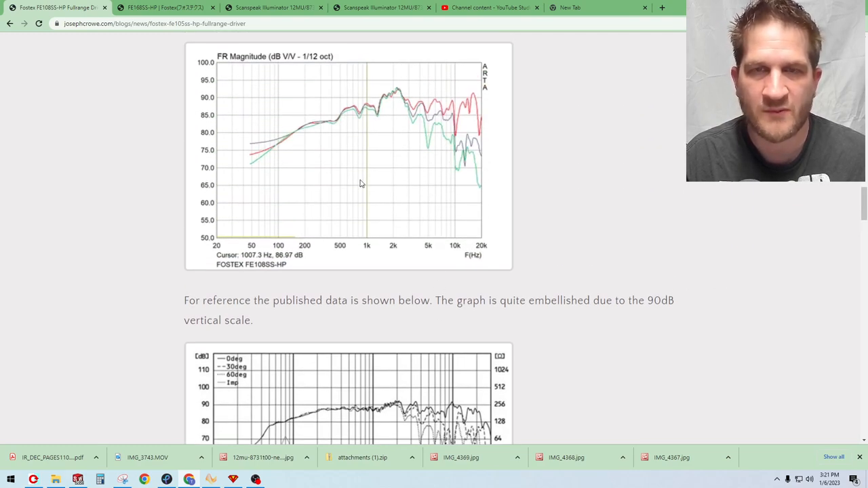
scroll(down, 3)
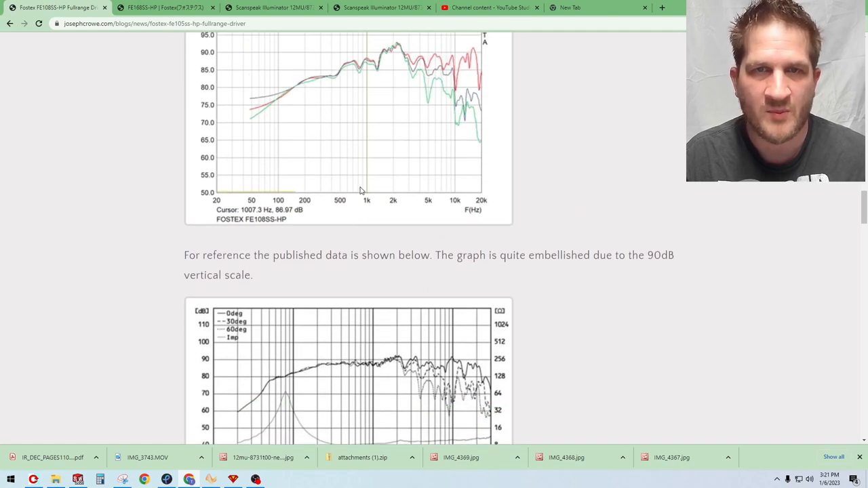
mouse_move(456, 98)
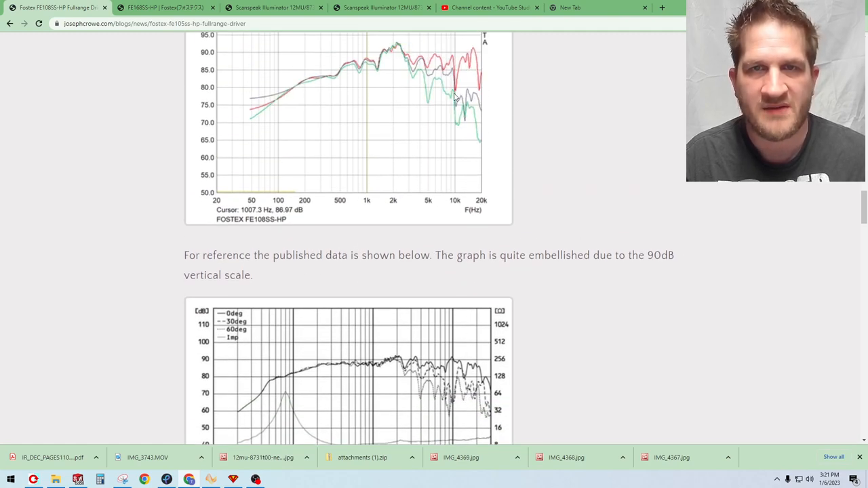
scroll(down, 3)
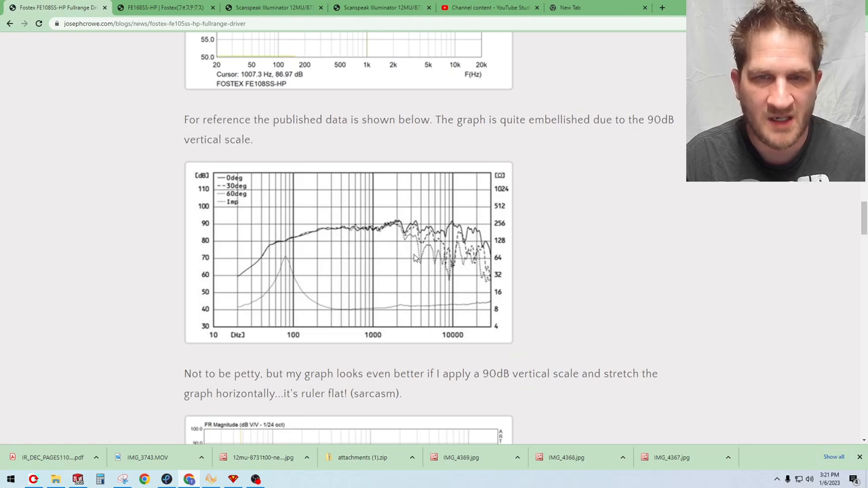
scroll(down, 3)
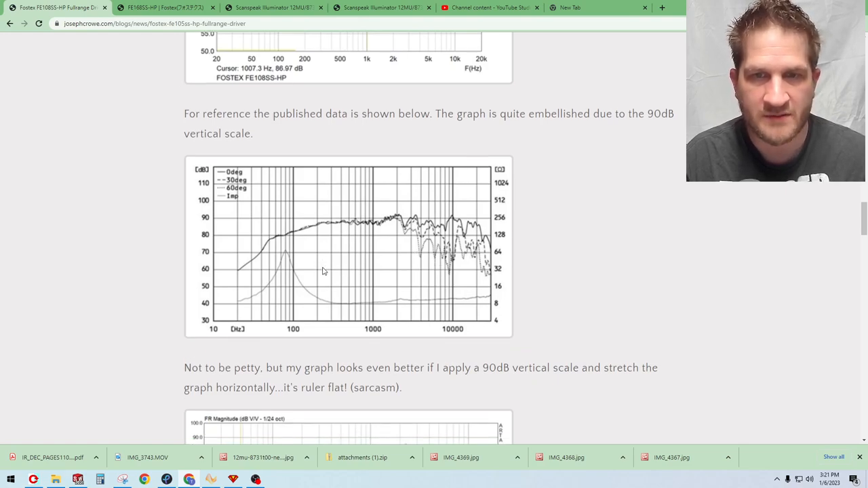
scroll(down, 3)
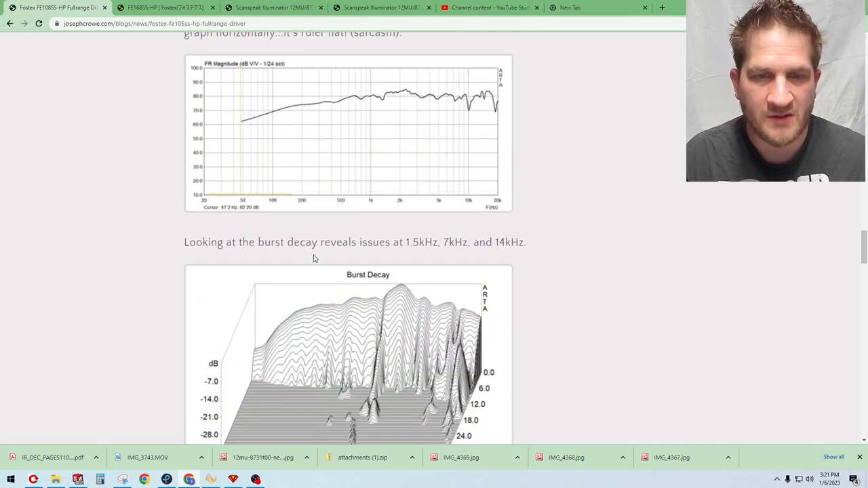
Scroll below the burst decay chart to reach the Cumulative Spectral Decay plot.
scroll(down, 3)
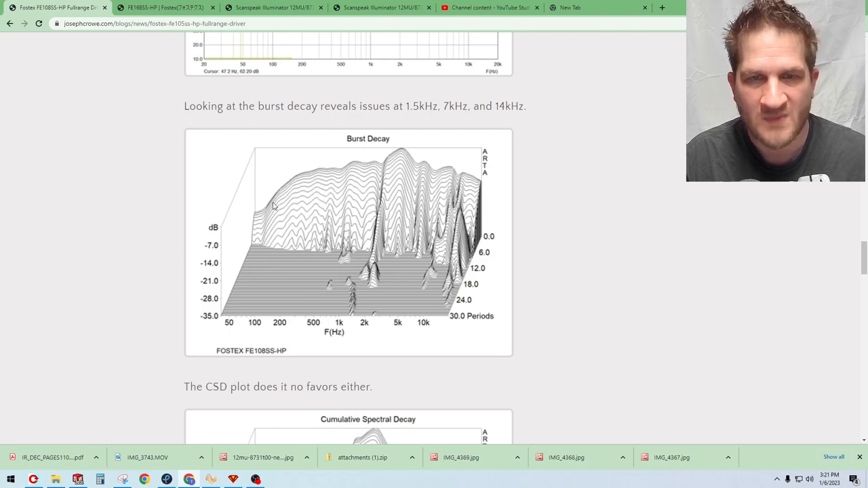
mouse_move(393, 190)
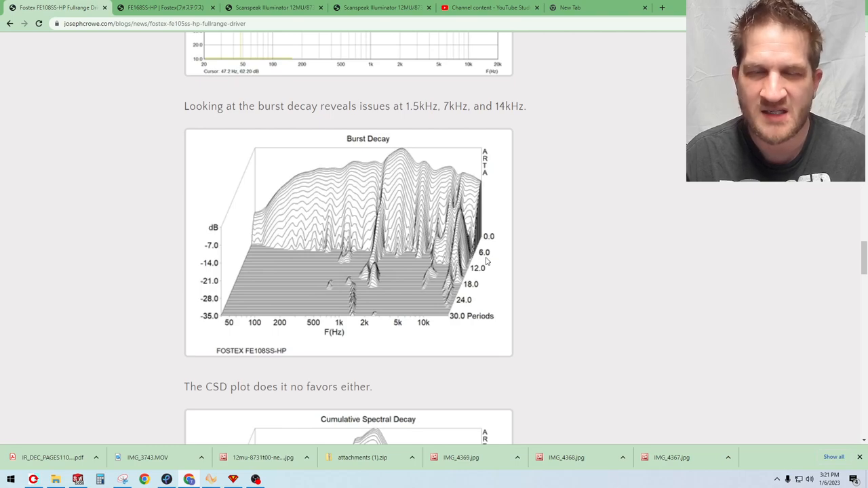
mouse_move(470, 275)
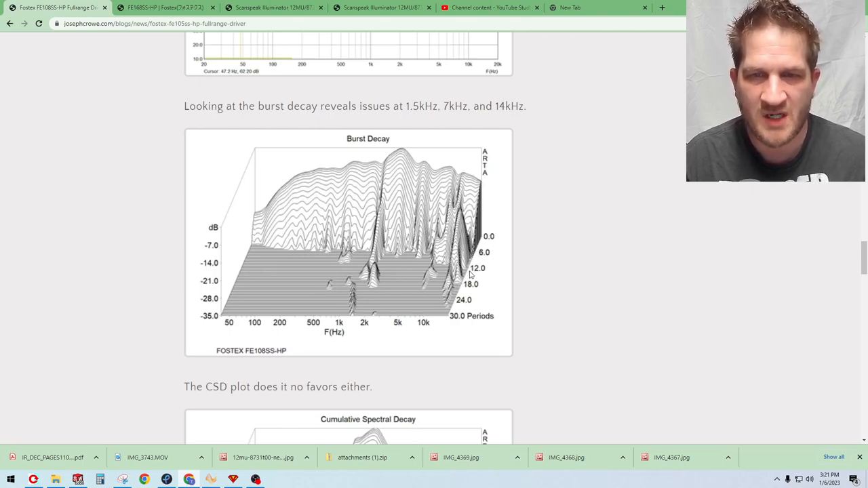
mouse_move(399, 254)
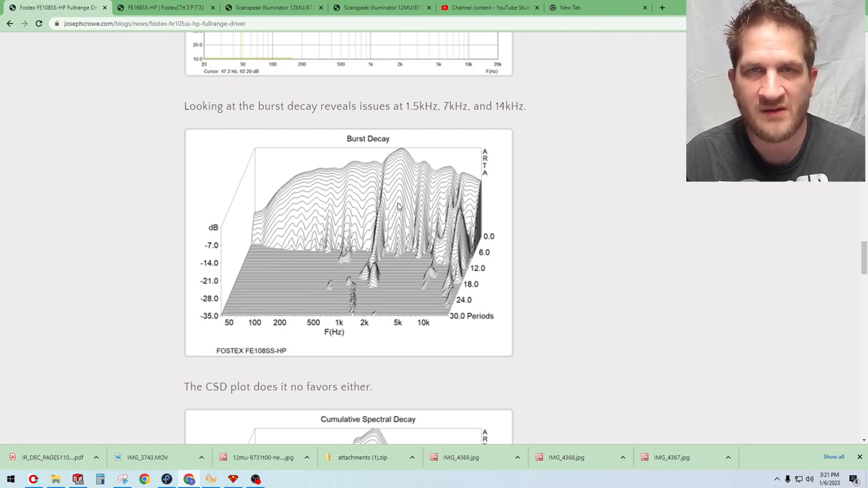
mouse_move(434, 183)
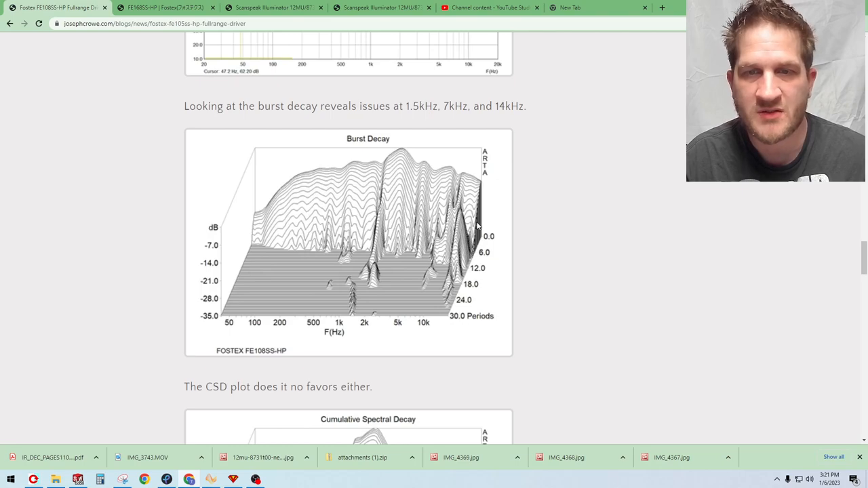
mouse_move(473, 265)
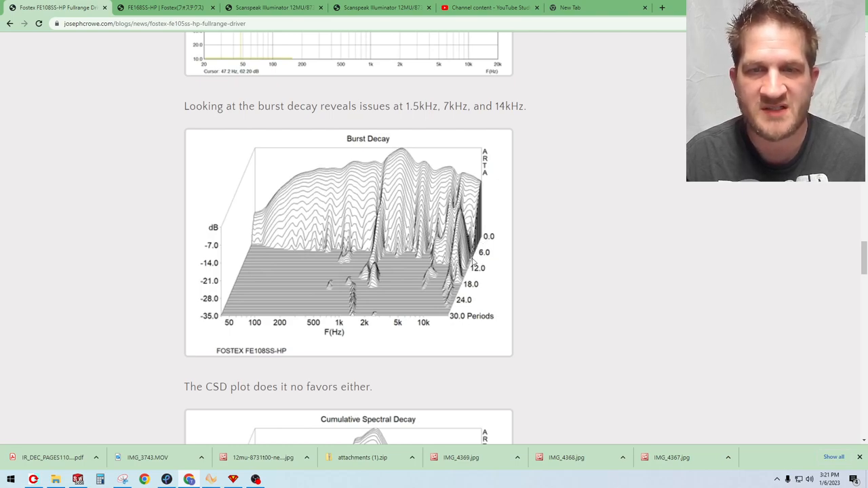
mouse_move(441, 266)
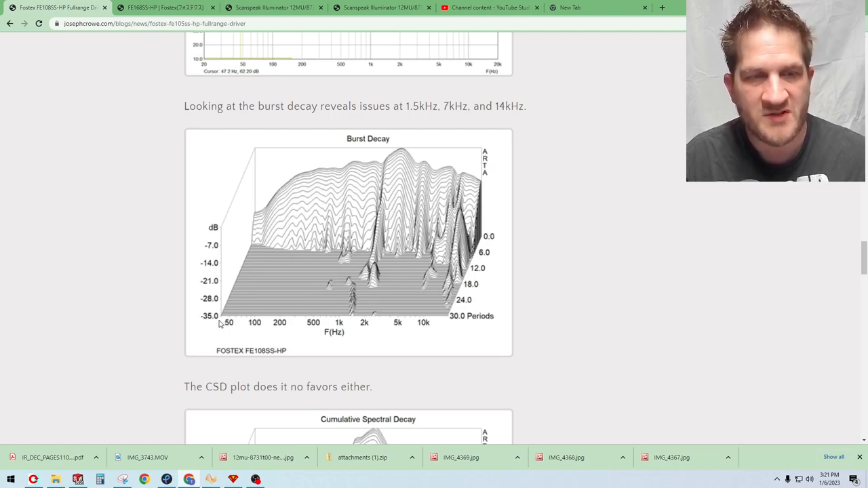
scroll(down, 3)
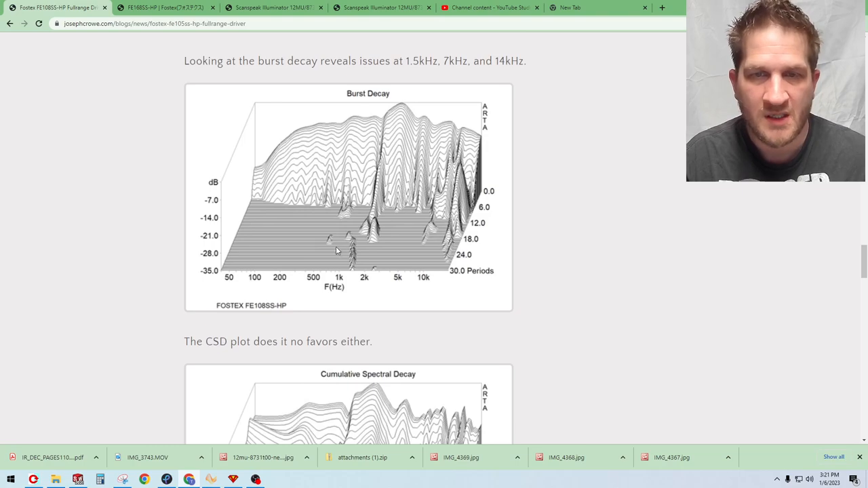
scroll(down, 3)
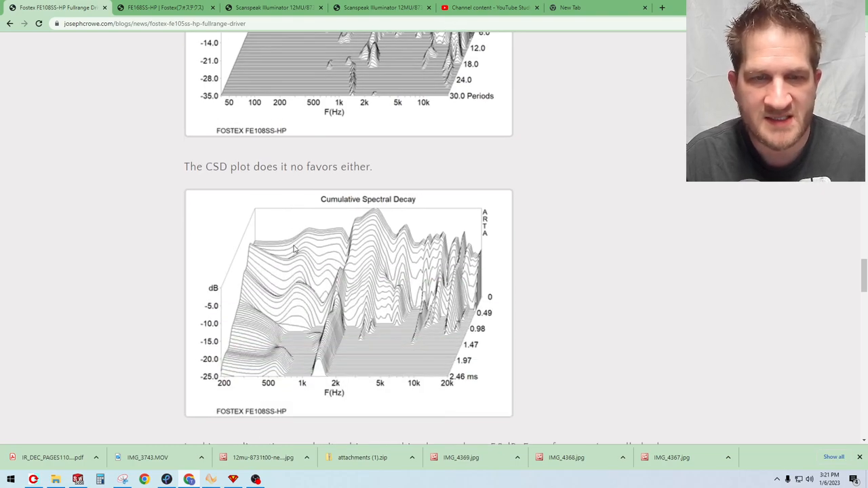
Scroll slightly to reveal the distortion paragraph's -50dB versus -65dB remark.
scroll(down, 3)
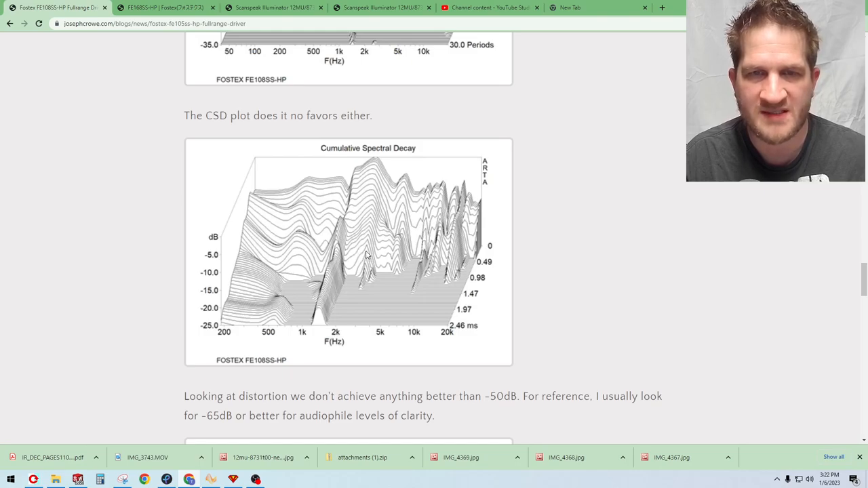
Scroll past the tower speaker photo to the Fostex response graph and ruler-flat rescaled graph.
scroll(down, 3)
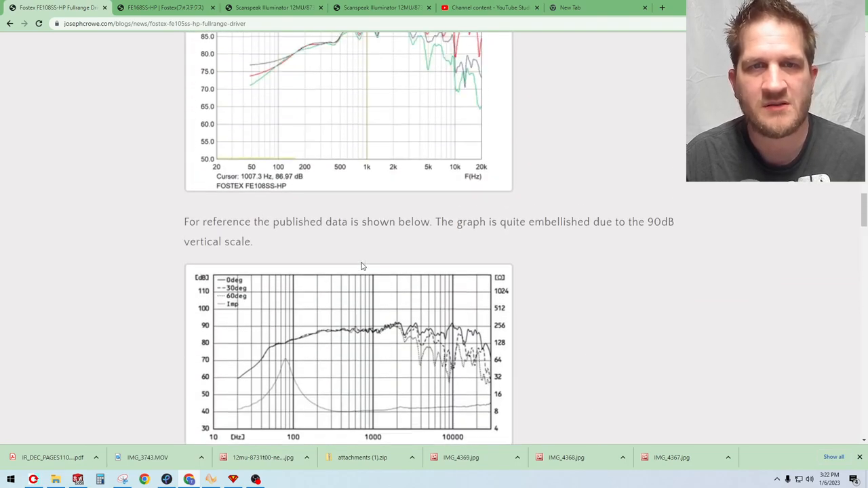
scroll(down, 3)
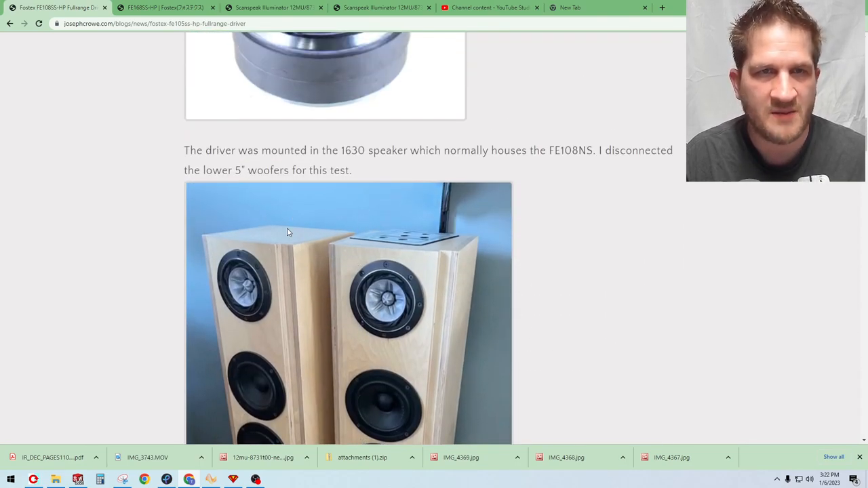
scroll(up, 3)
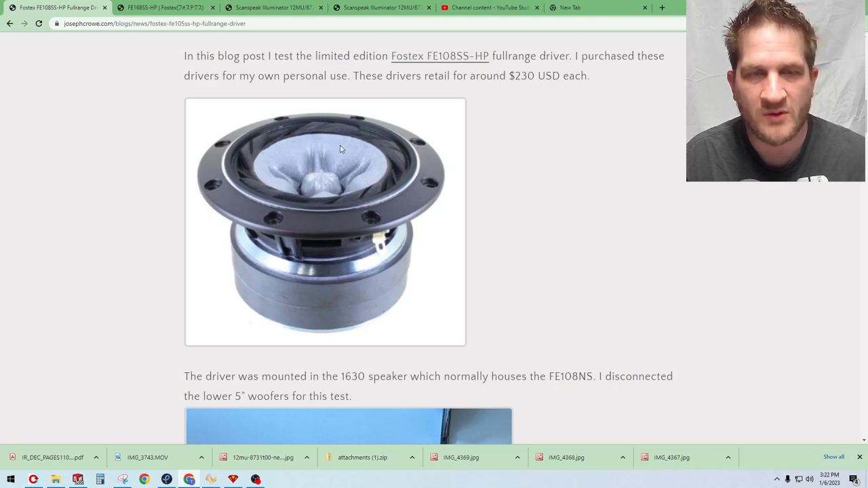
mouse_move(256, 160)
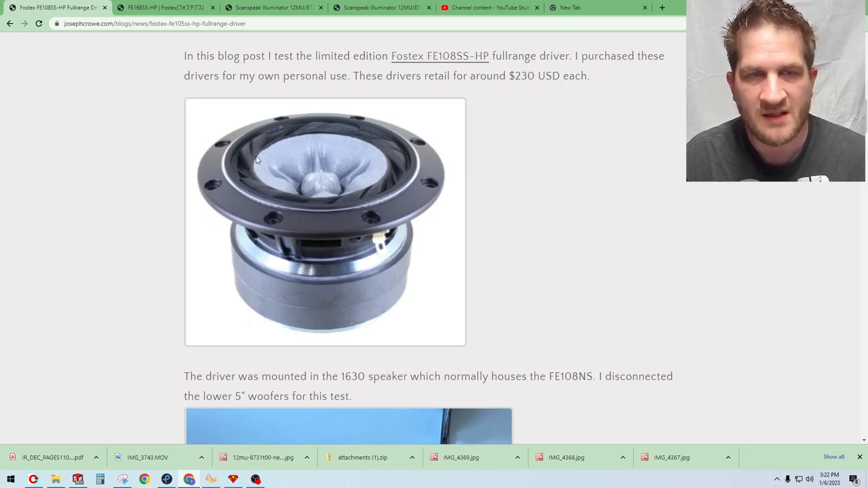
scroll(down, 3)
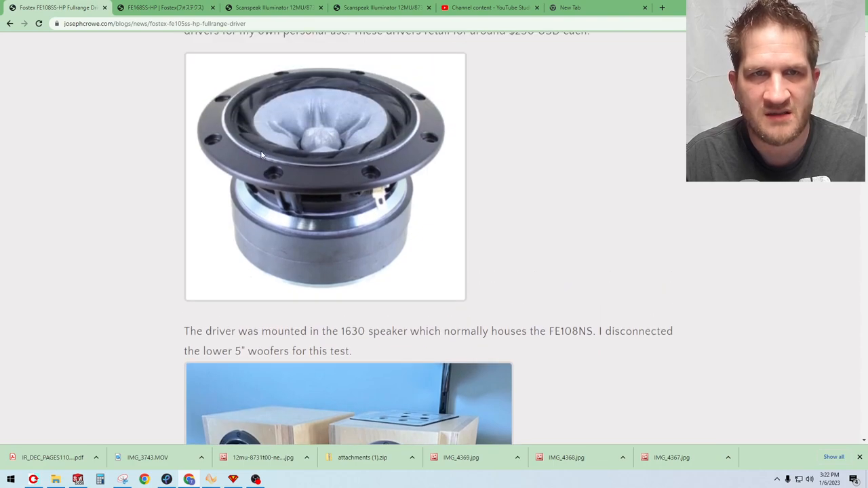
scroll(down, 3)
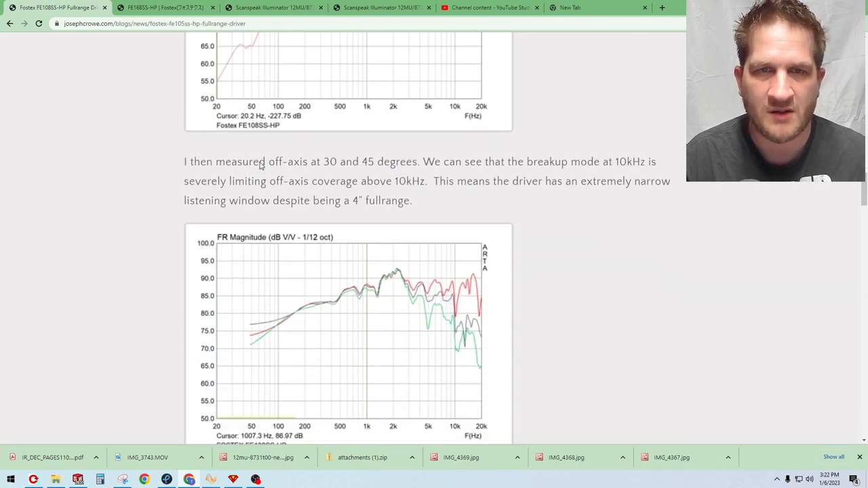
scroll(down, 3)
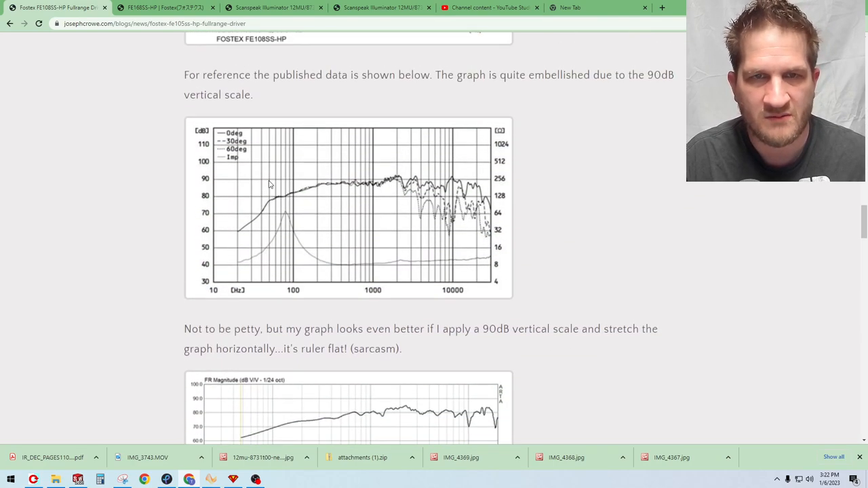
scroll(down, 3)
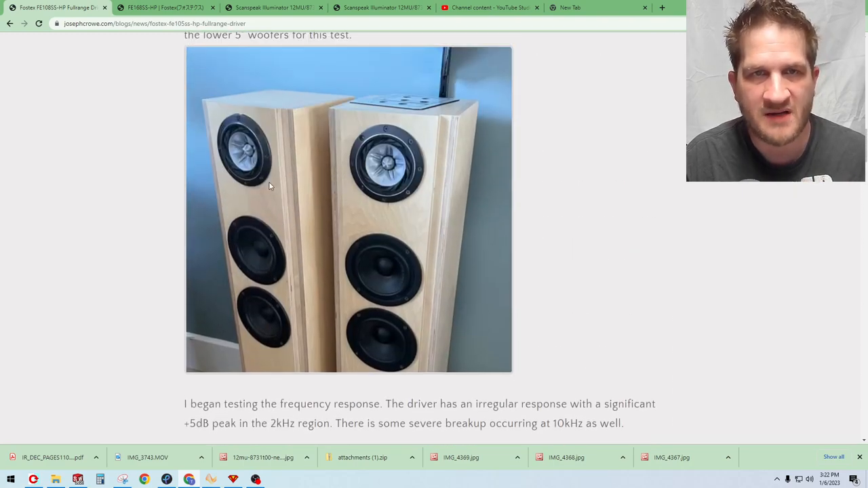
mouse_move(312, 141)
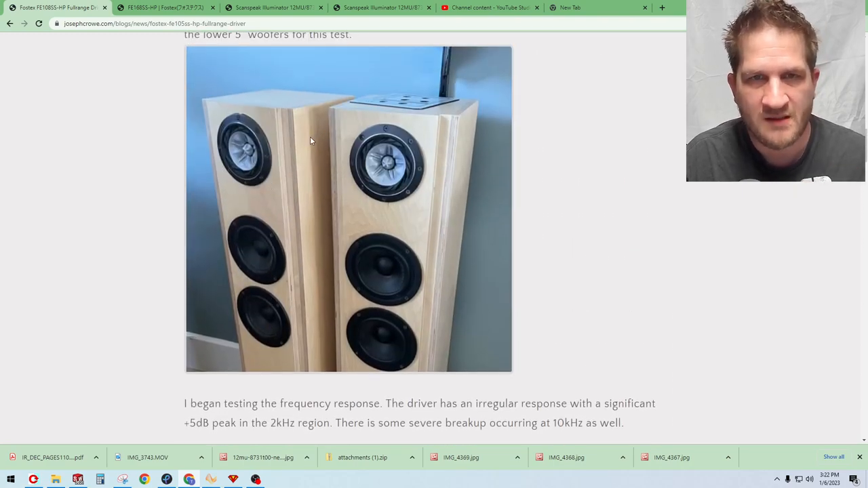
scroll(down, 3)
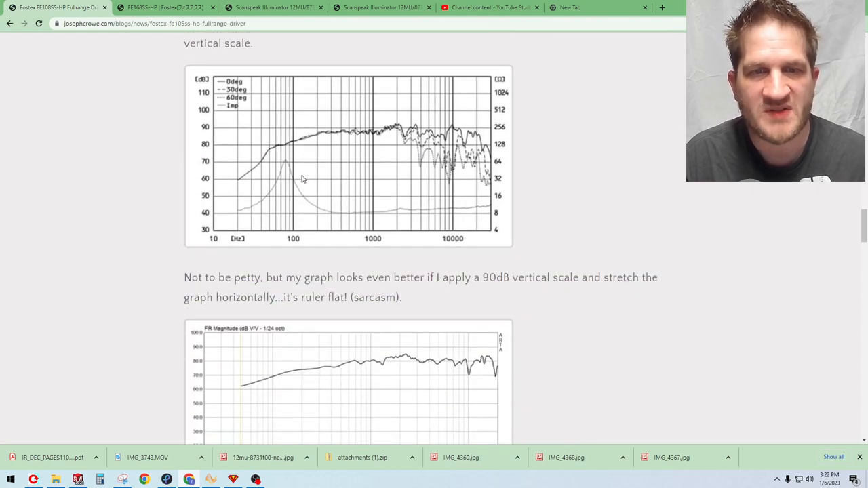
Scroll to the 100Hz–20kHz distortion spectrum graph and select '-65dB' in its paragraph.
scroll(down, 3)
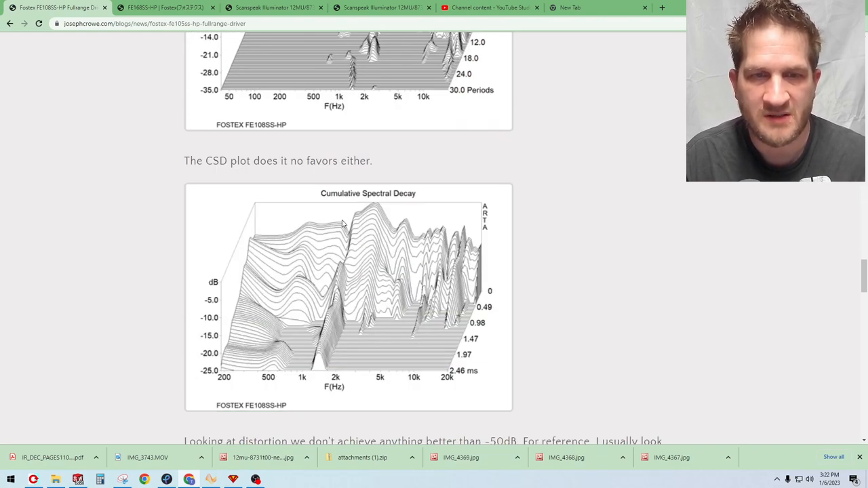
scroll(down, 3)
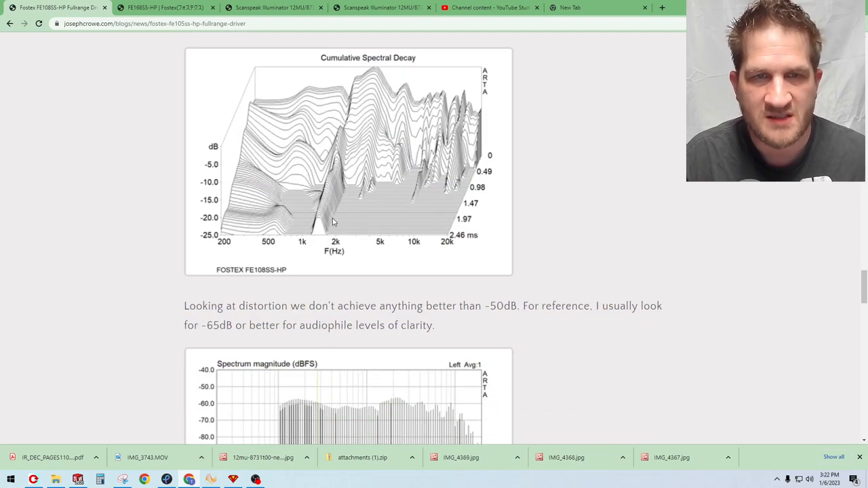
scroll(down, 3)
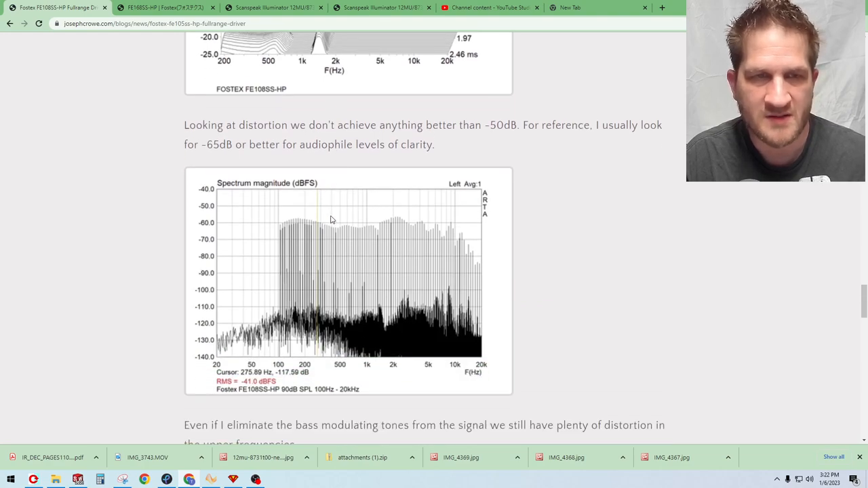
scroll(down, 3)
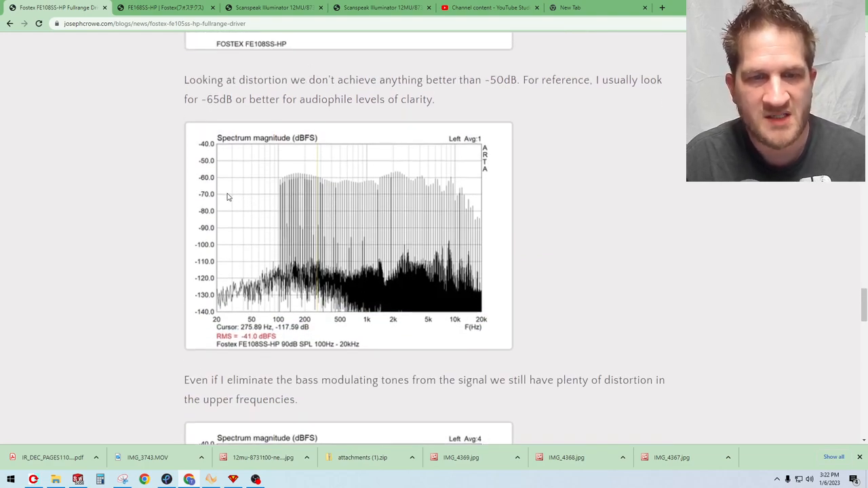
mouse_move(370, 301)
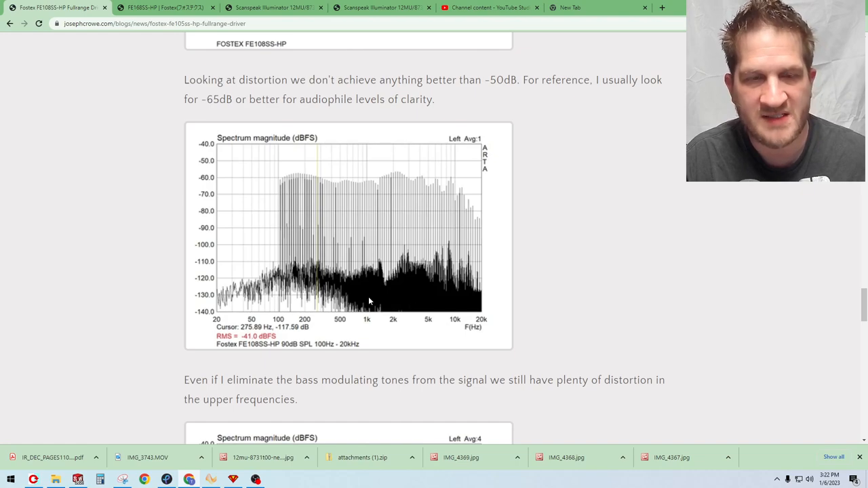
mouse_move(300, 351)
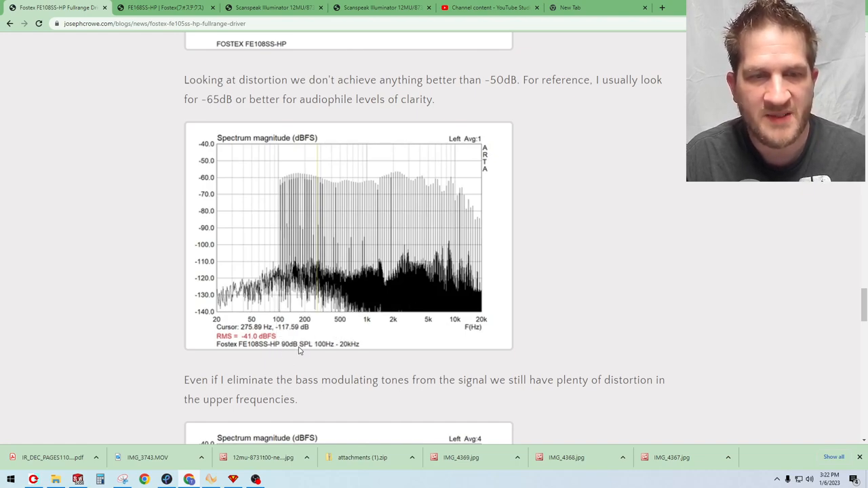
mouse_move(285, 198)
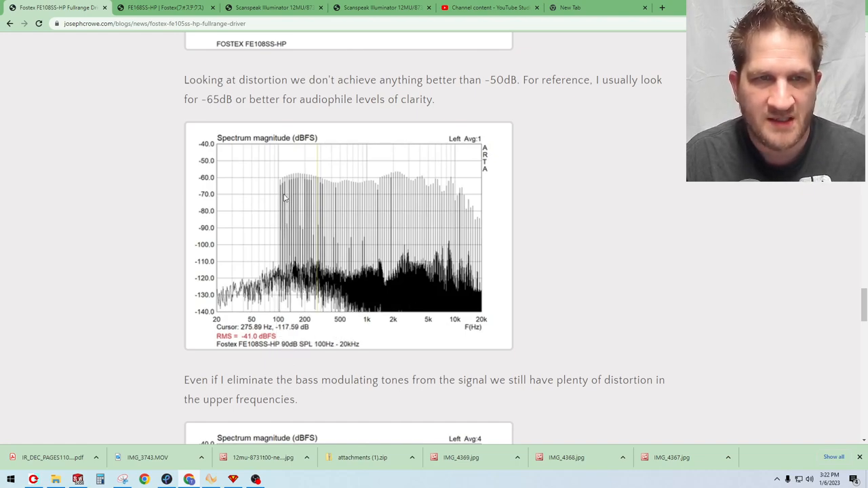
mouse_move(282, 186)
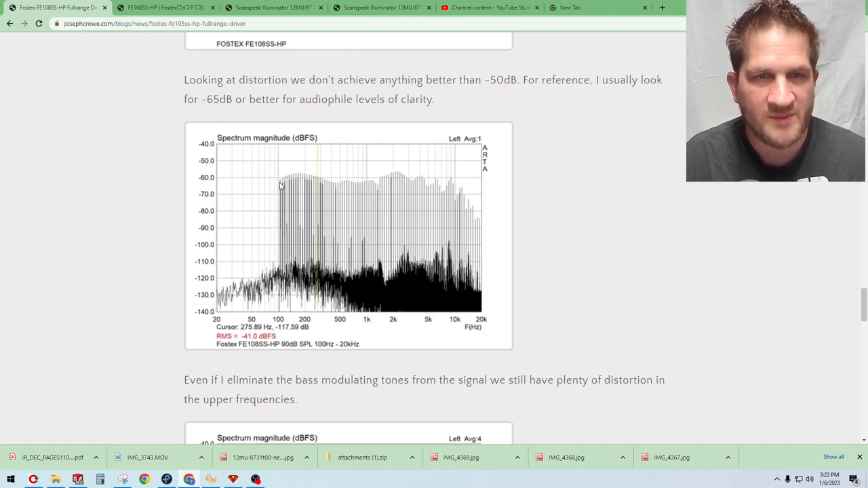
mouse_move(401, 123)
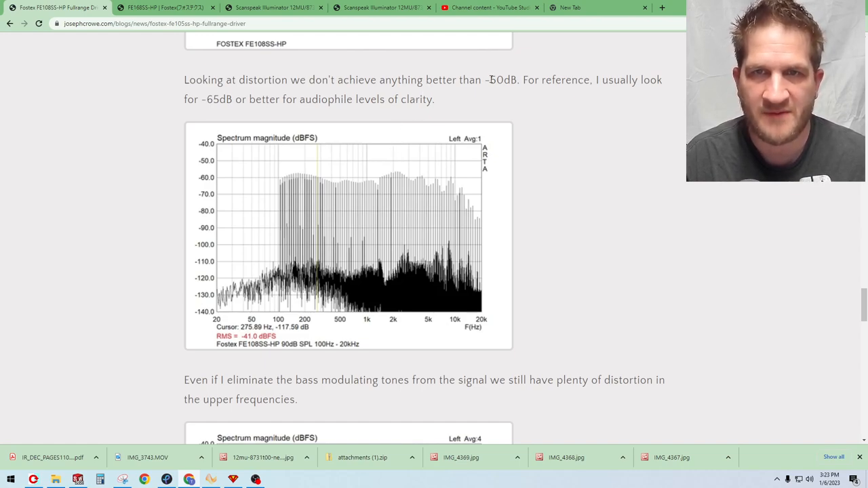
double_click(504, 80)
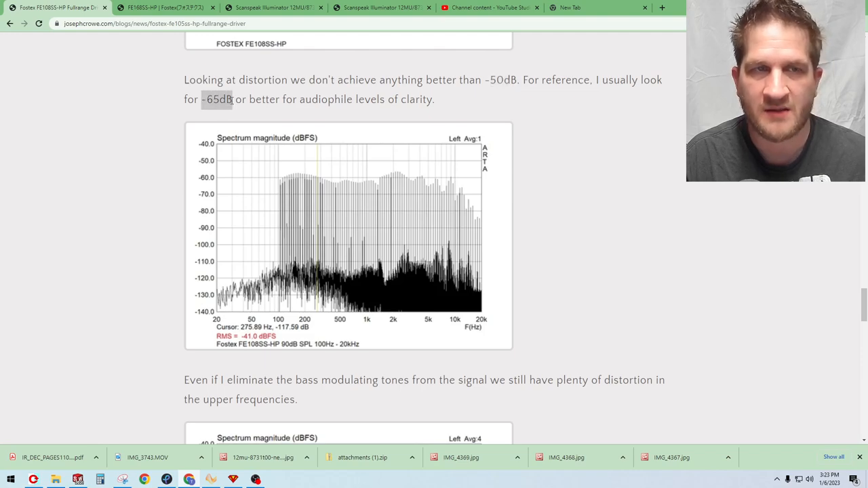
mouse_move(408, 281)
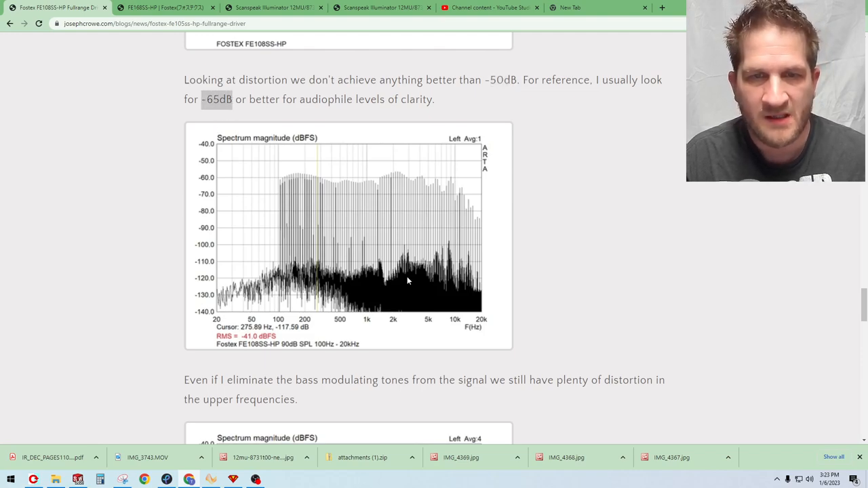
mouse_move(336, 205)
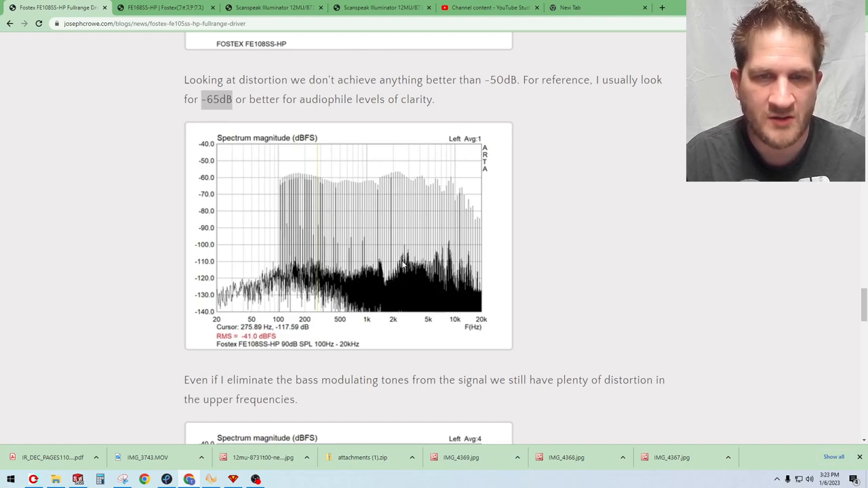
mouse_move(363, 277)
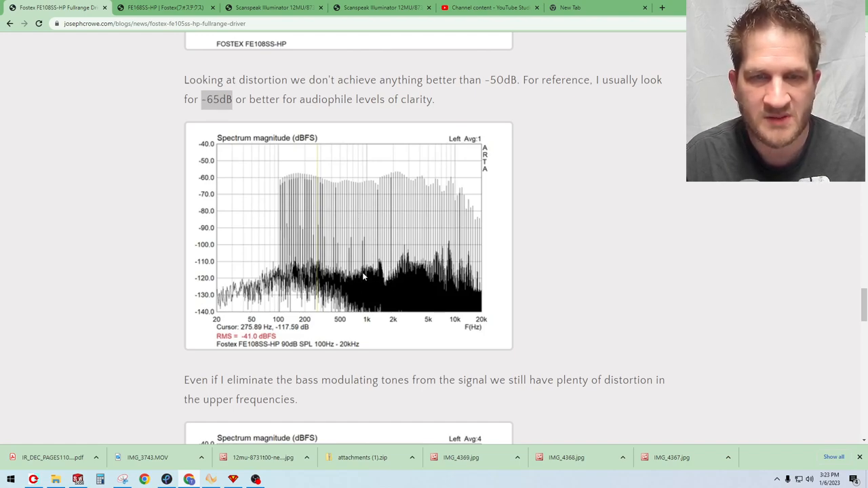
mouse_move(379, 276)
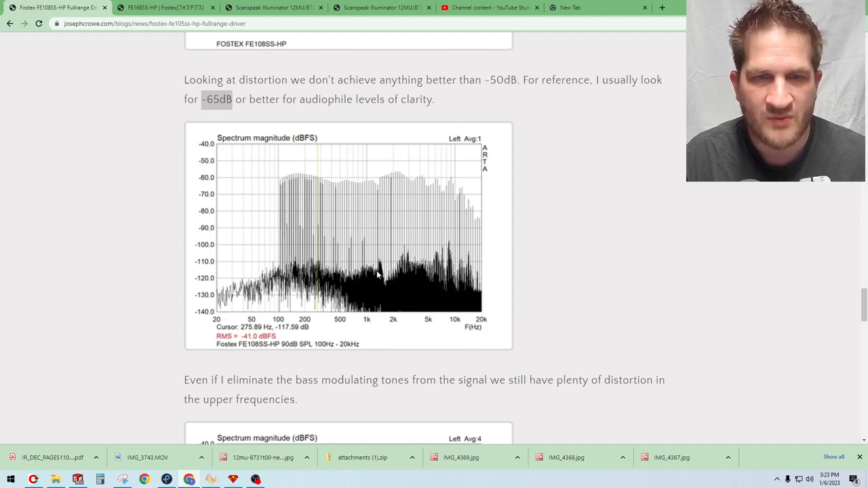
mouse_move(356, 290)
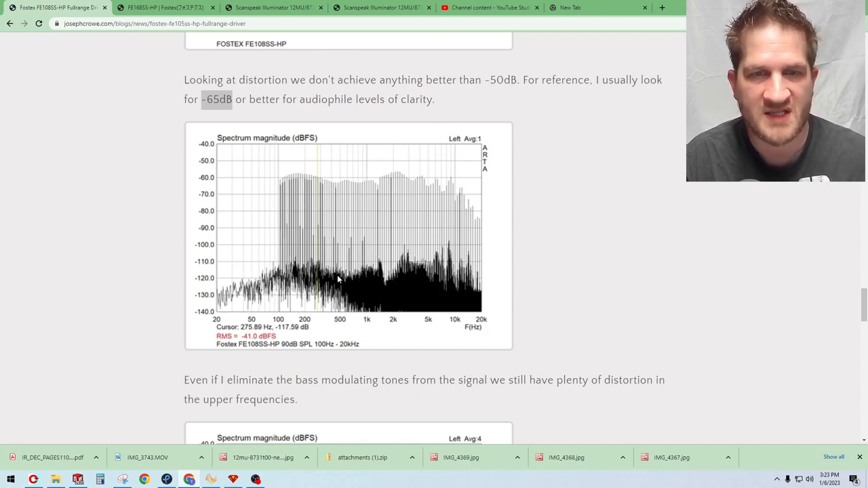
Scroll to the spectrum graph without bass tones, above Attempts to Integrate.
scroll(down, 3)
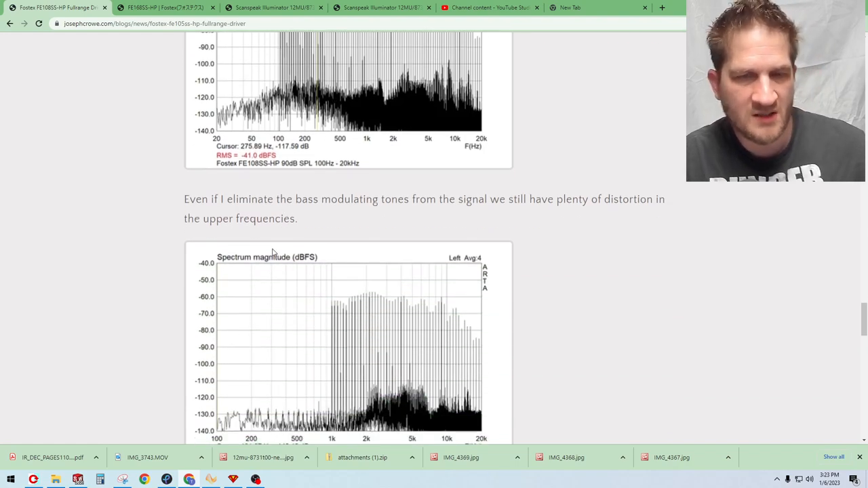
scroll(down, 3)
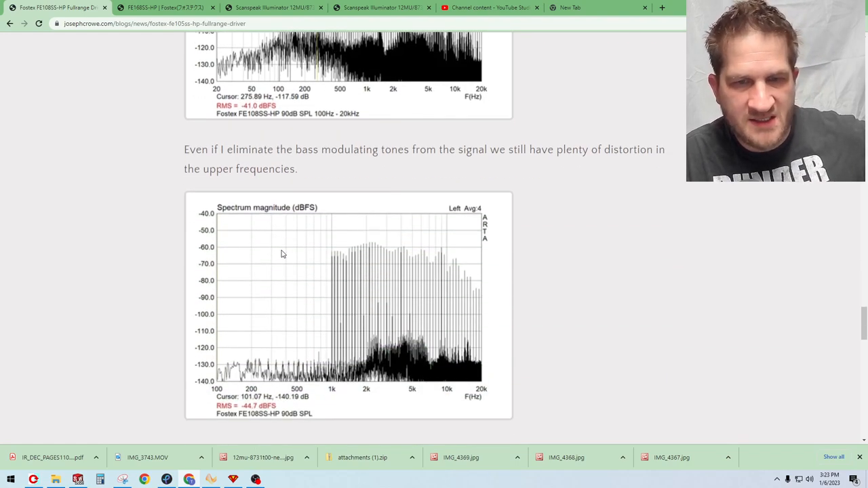
scroll(down, 3)
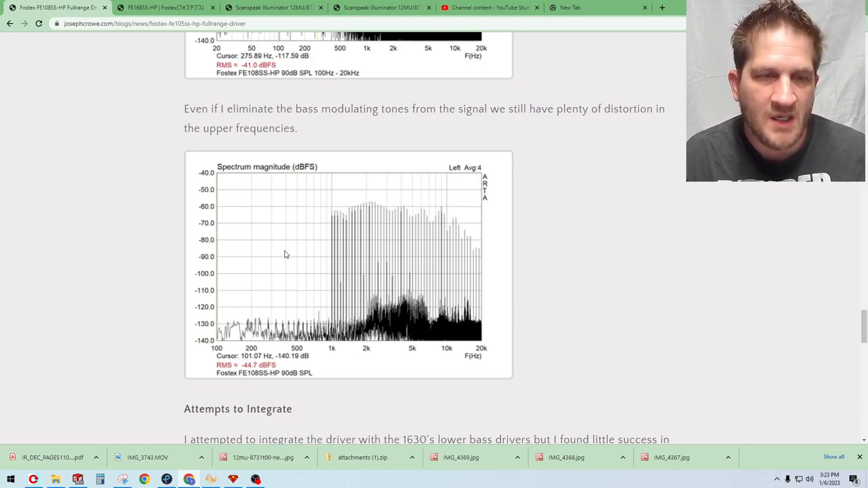
mouse_move(299, 290)
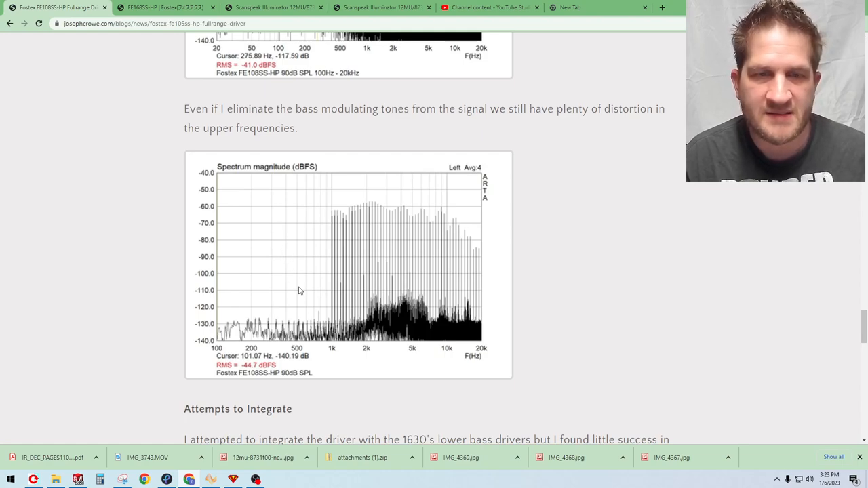
mouse_move(303, 273)
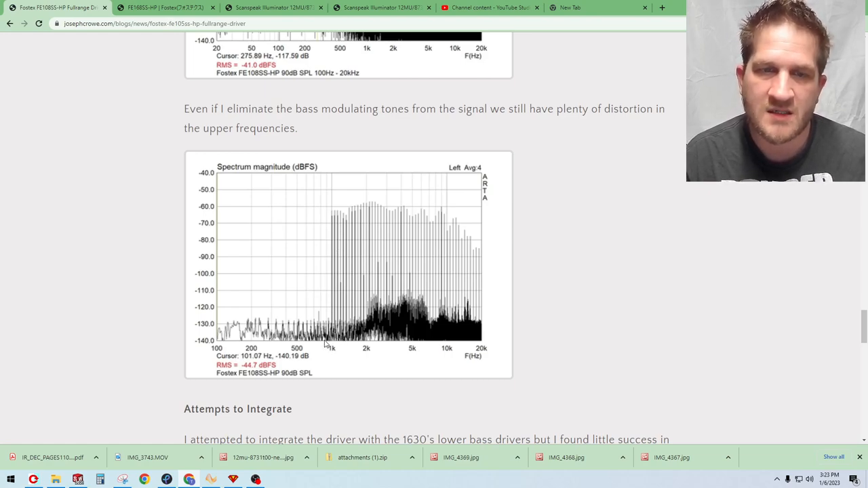
mouse_move(384, 317)
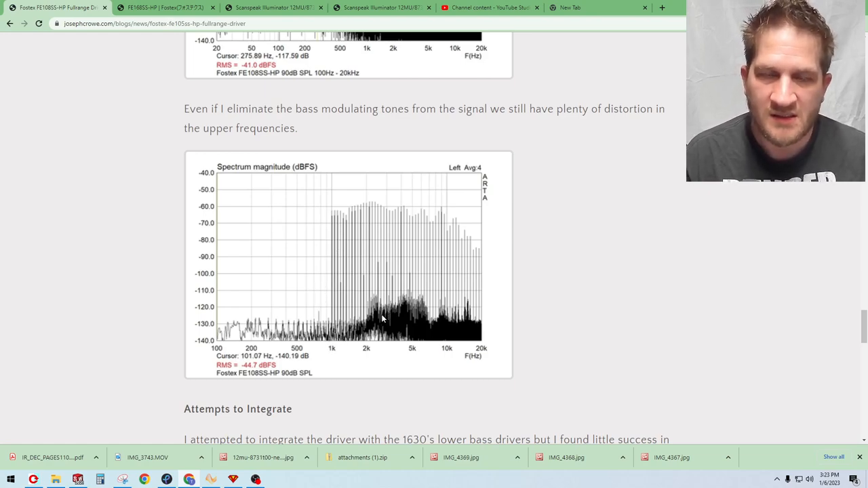
mouse_move(368, 323)
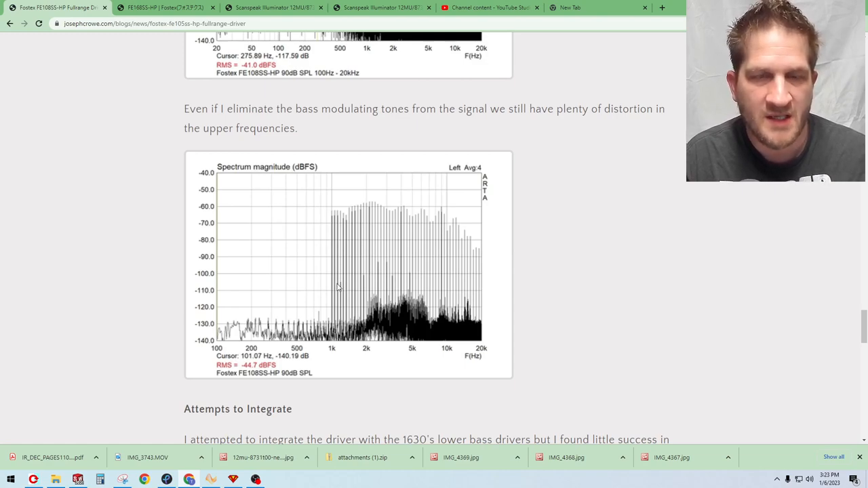
mouse_move(347, 287)
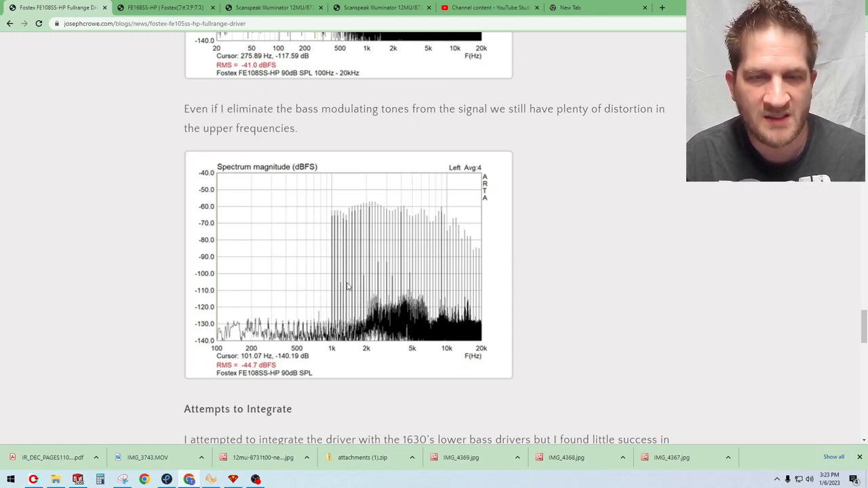
mouse_move(325, 273)
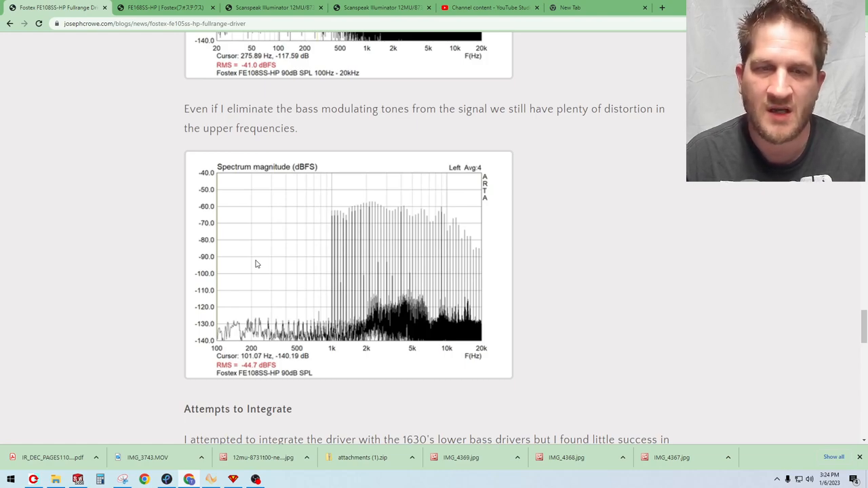
mouse_move(285, 263)
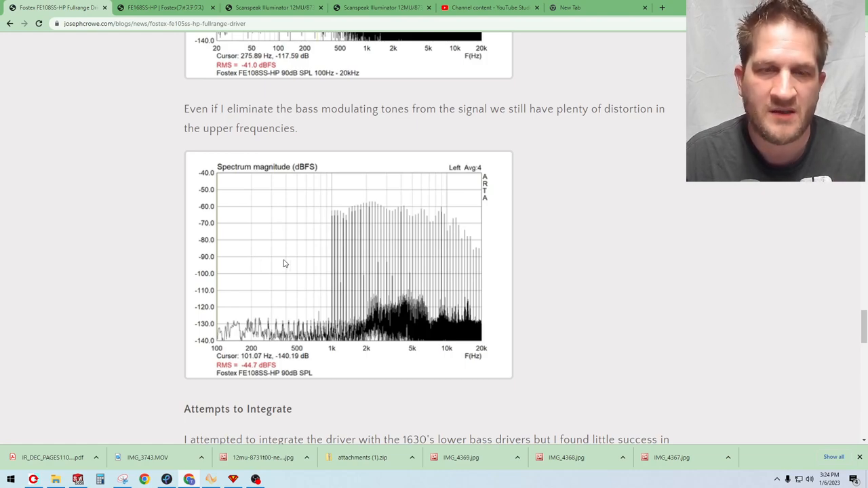
Scroll through the bass-modulation distortion graphs to the Subjective Listening section and Share link.
scroll(down, 3)
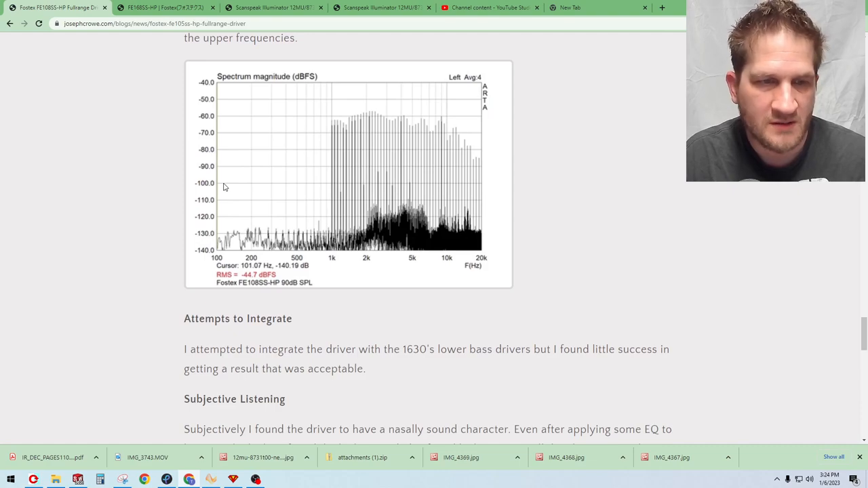
mouse_move(247, 216)
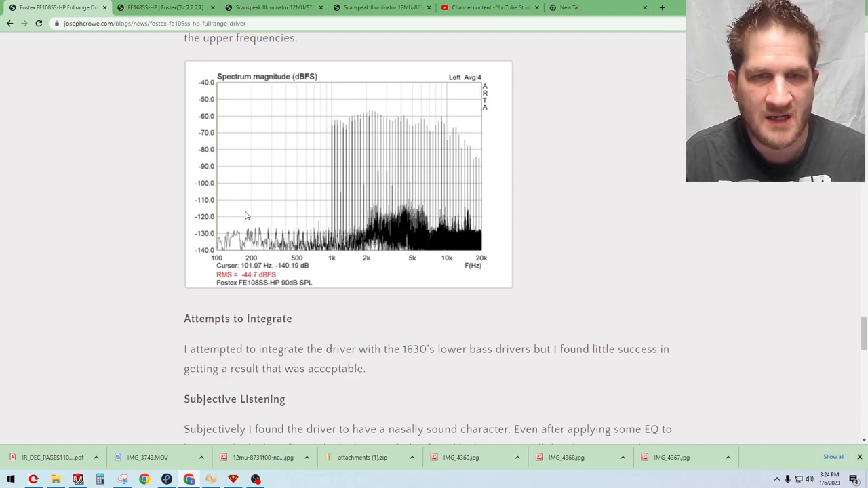
scroll(down, 3)
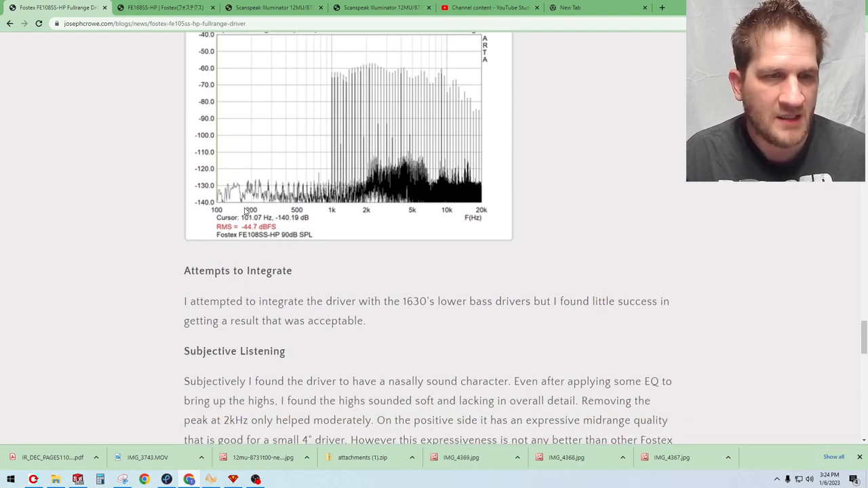
scroll(down, 3)
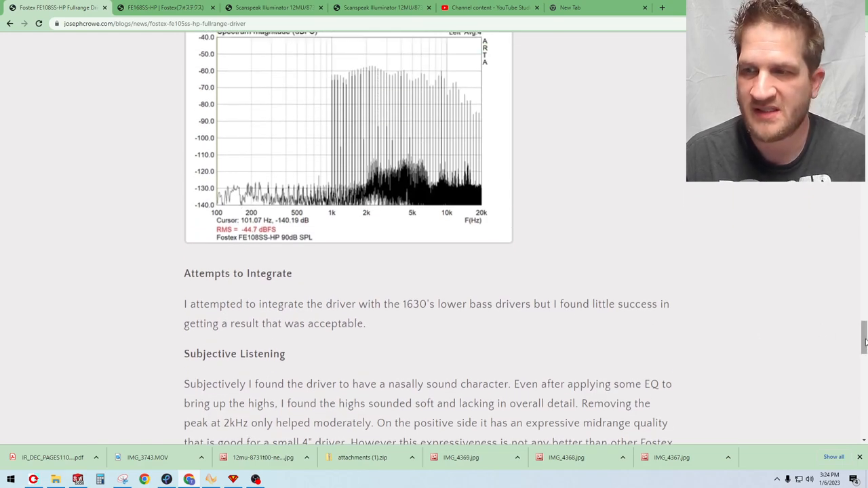
mouse_move(515, 226)
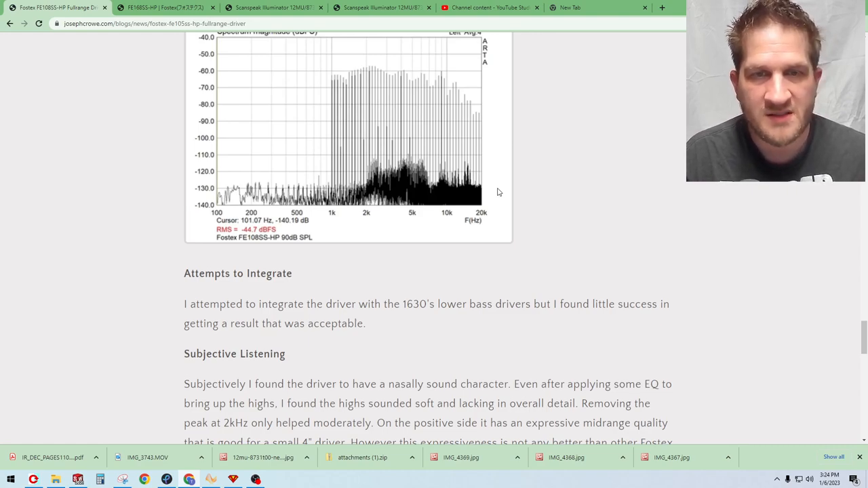
mouse_move(270, 190)
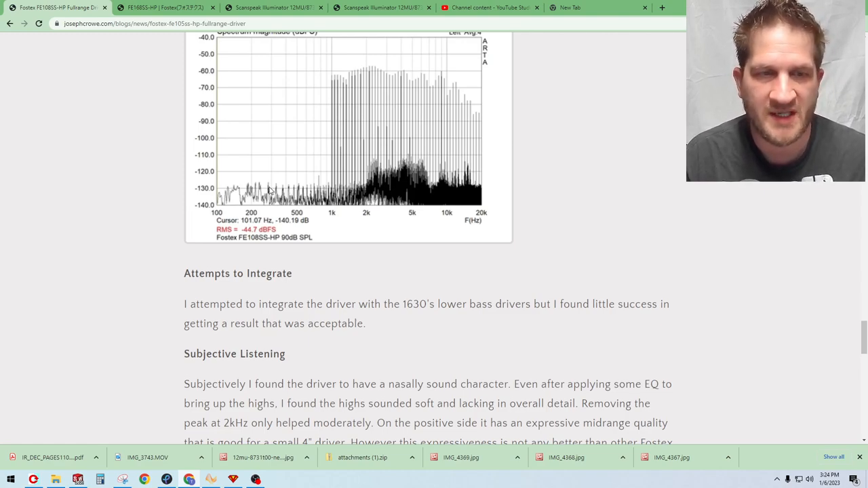
scroll(down, 3)
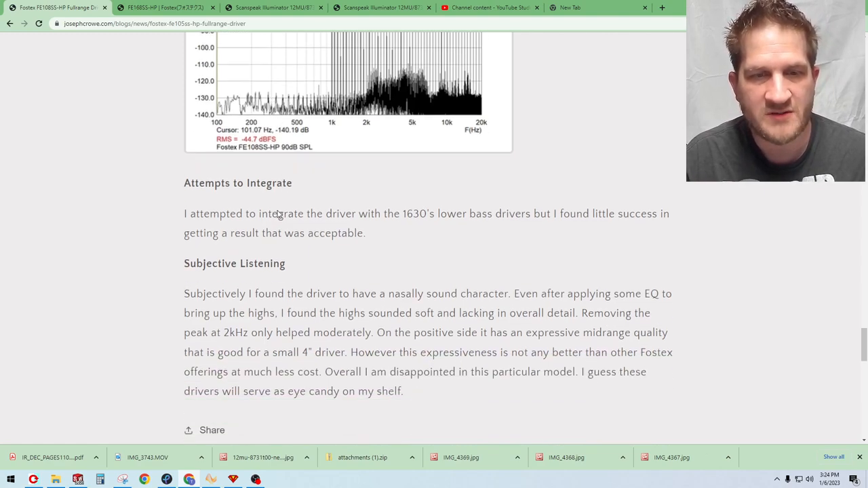
scroll(down, 3)
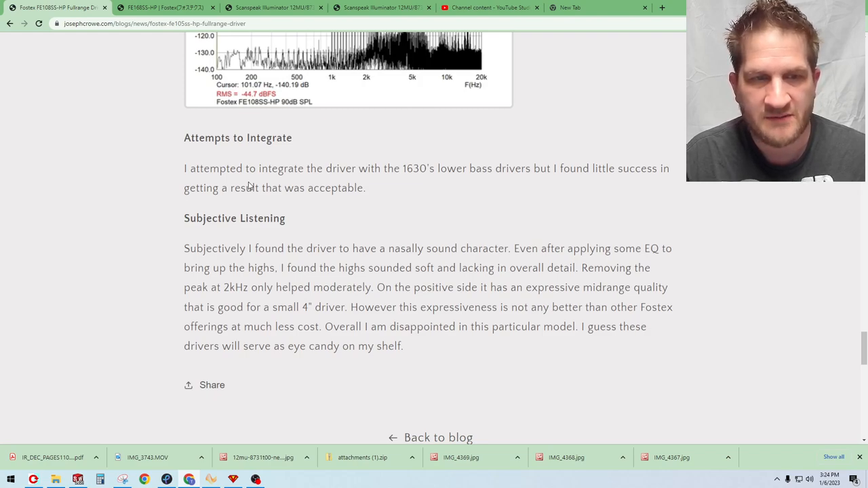
mouse_move(273, 188)
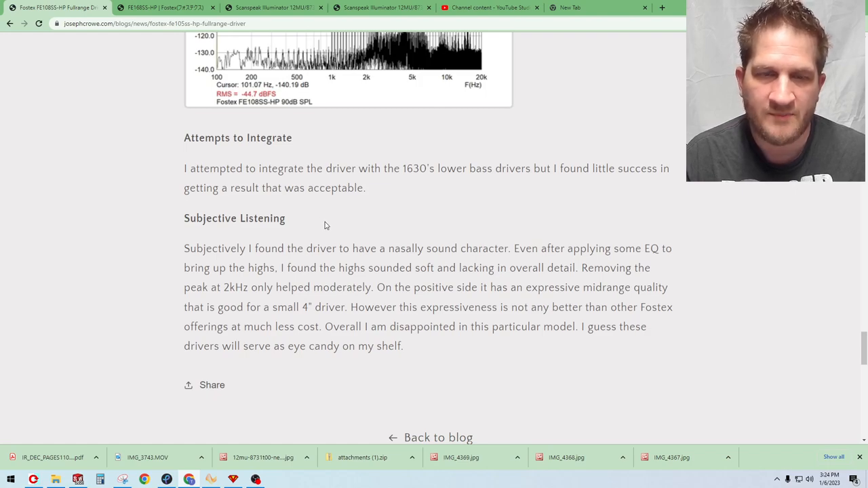
mouse_move(313, 216)
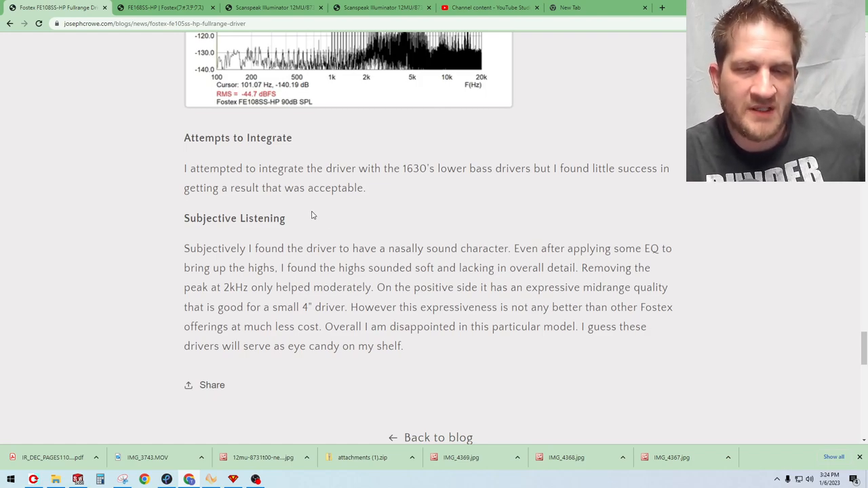
mouse_move(317, 220)
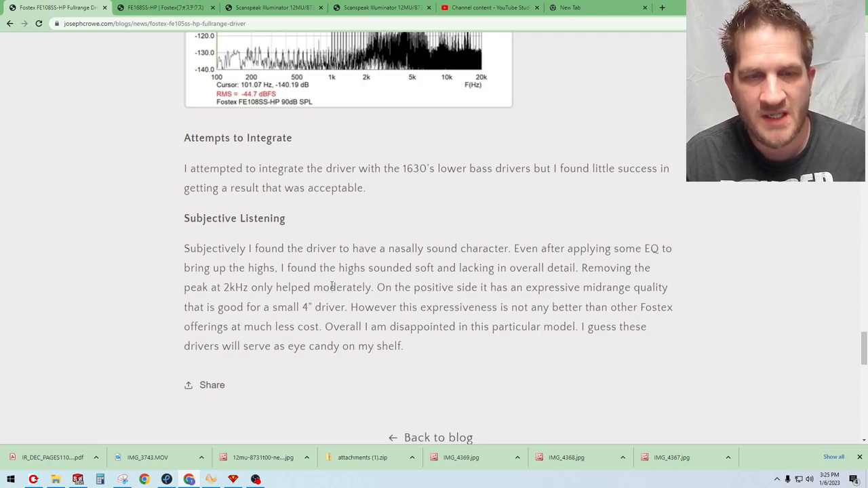
mouse_move(385, 321)
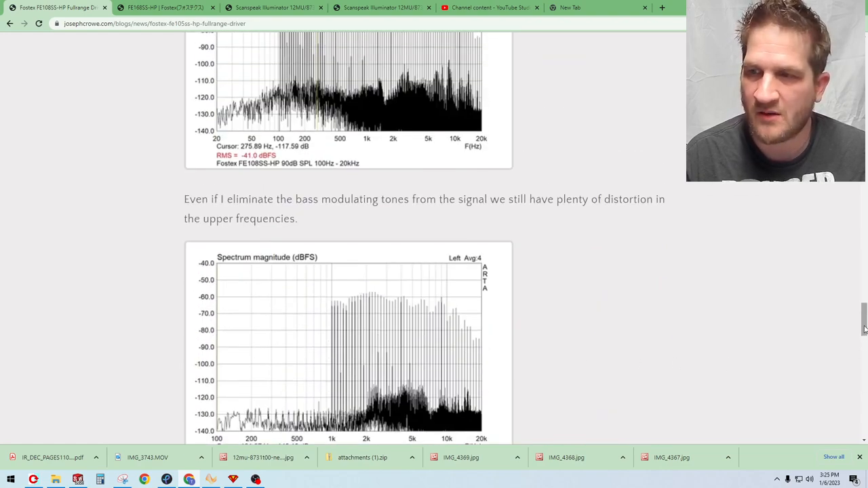
Scroll back near the top to the first FR Magnitude graph below the tower photo.
scroll(down, 3)
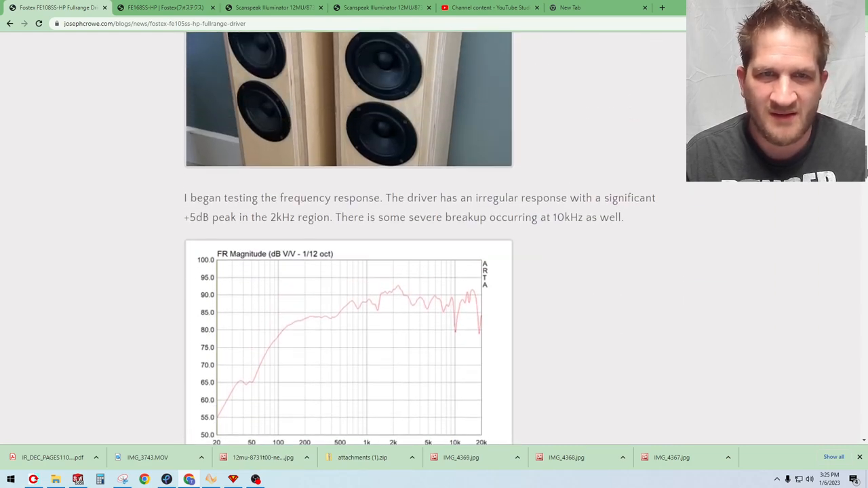
scroll(up, 3)
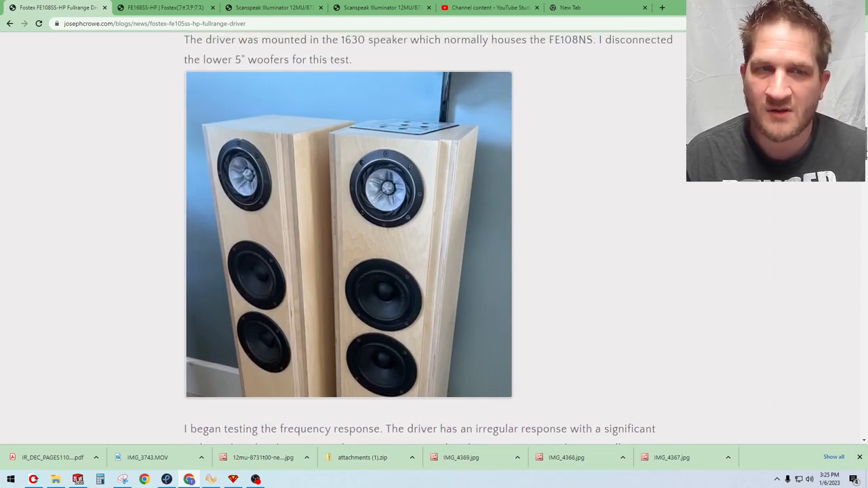
mouse_move(157, 190)
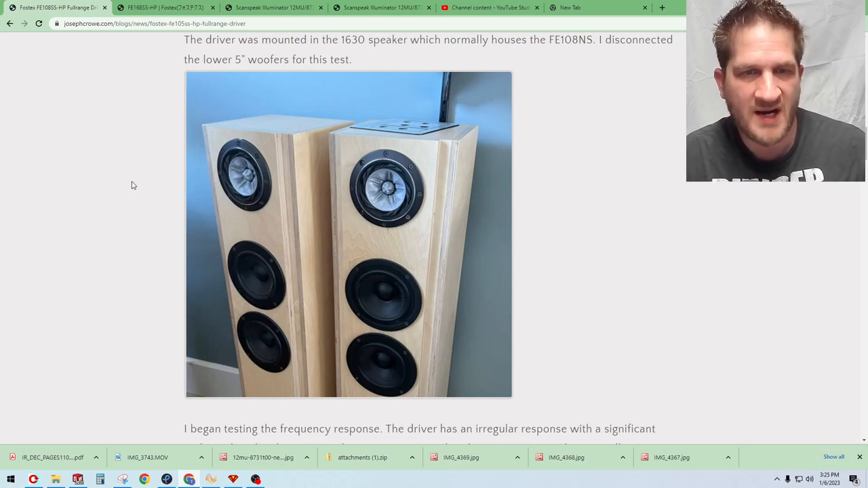
mouse_move(129, 178)
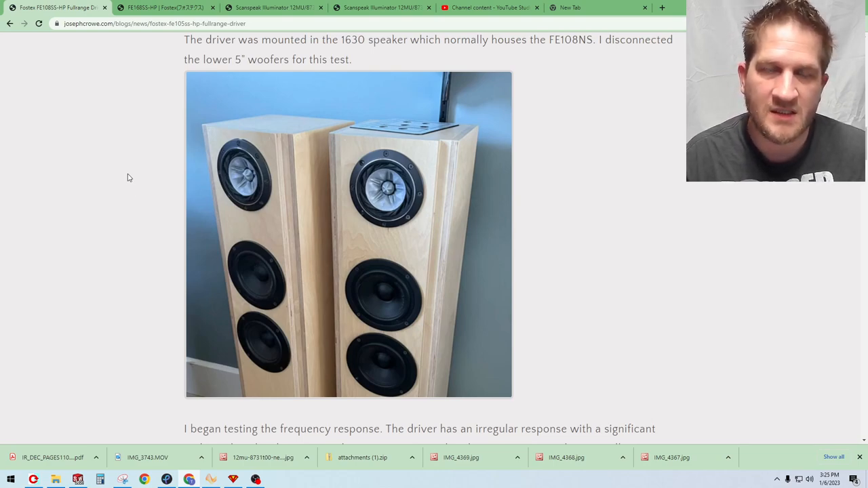
mouse_move(371, 183)
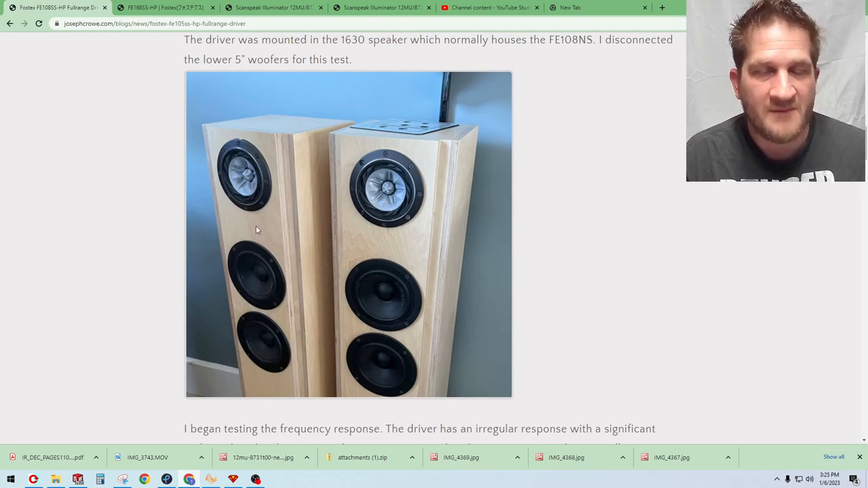
mouse_move(263, 205)
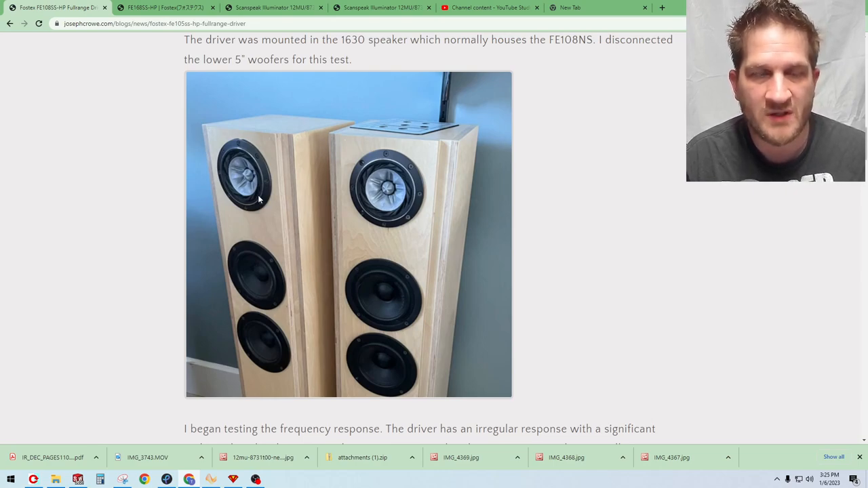
mouse_move(226, 195)
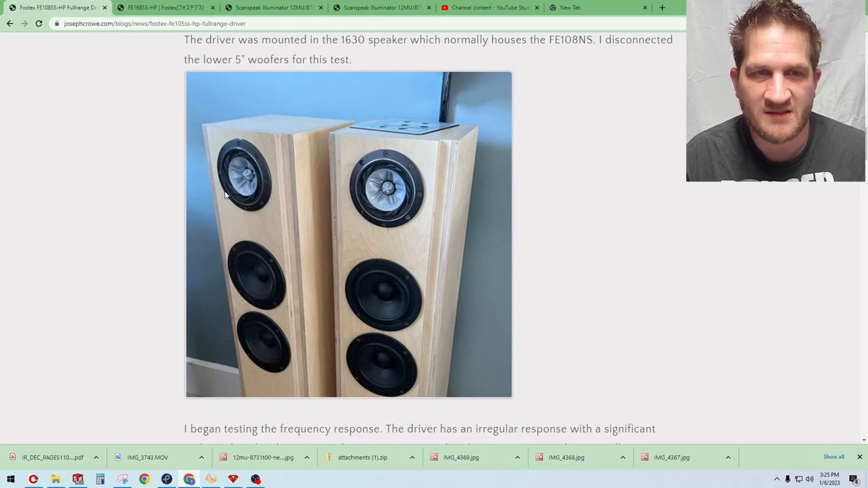
mouse_move(155, 148)
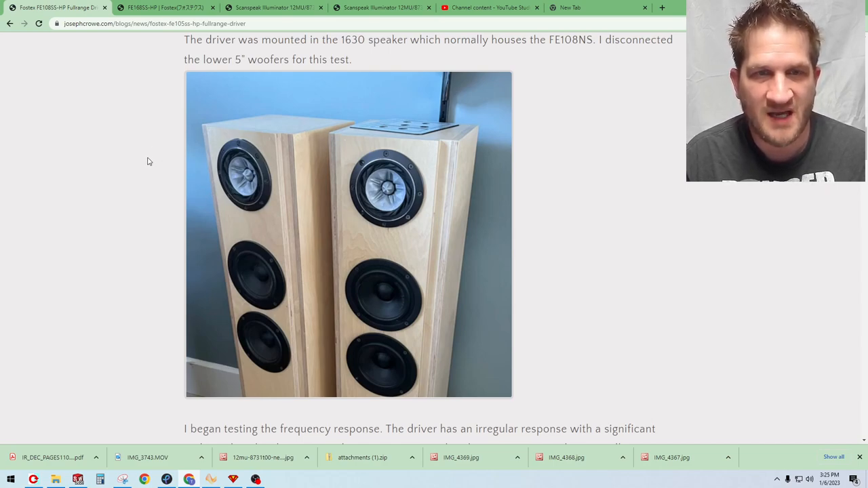
scroll(up, 3)
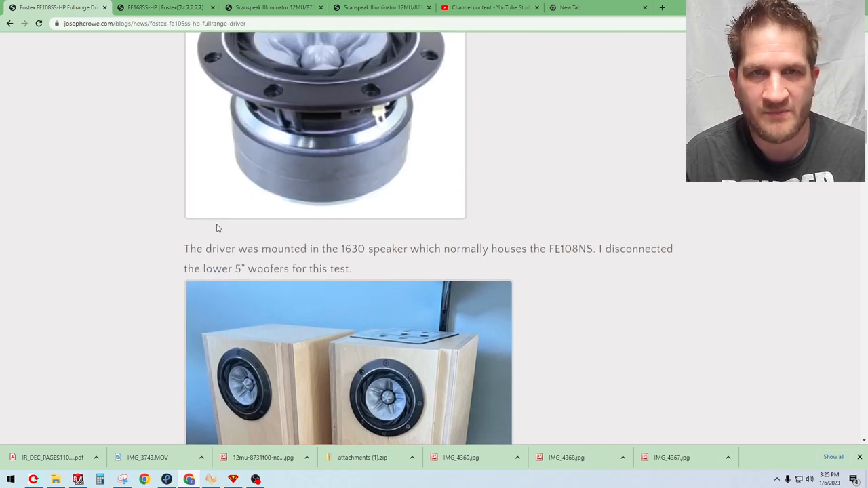
scroll(up, 3)
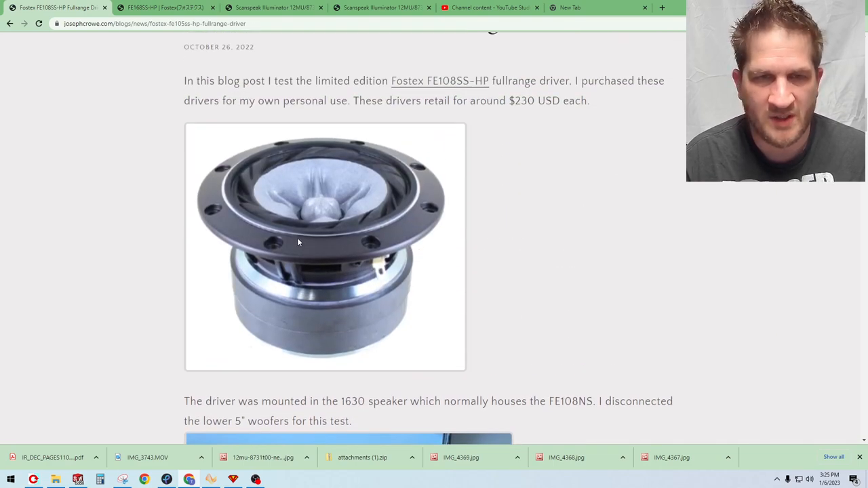
scroll(down, 3)
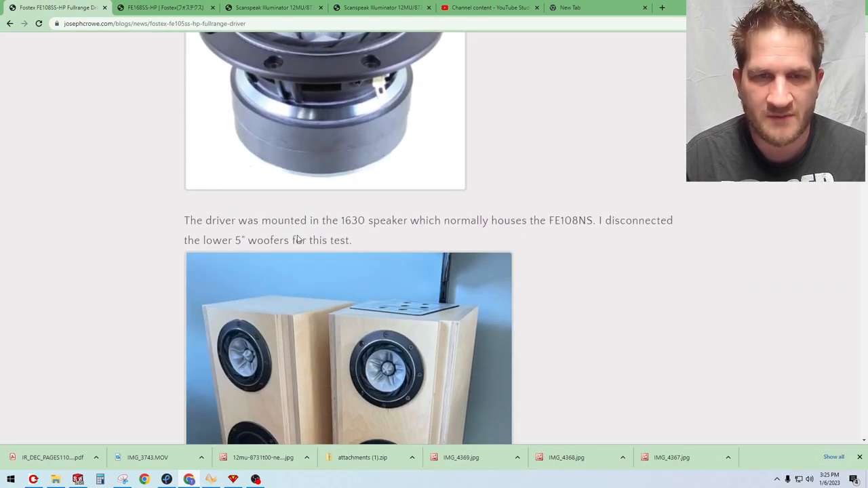
scroll(down, 3)
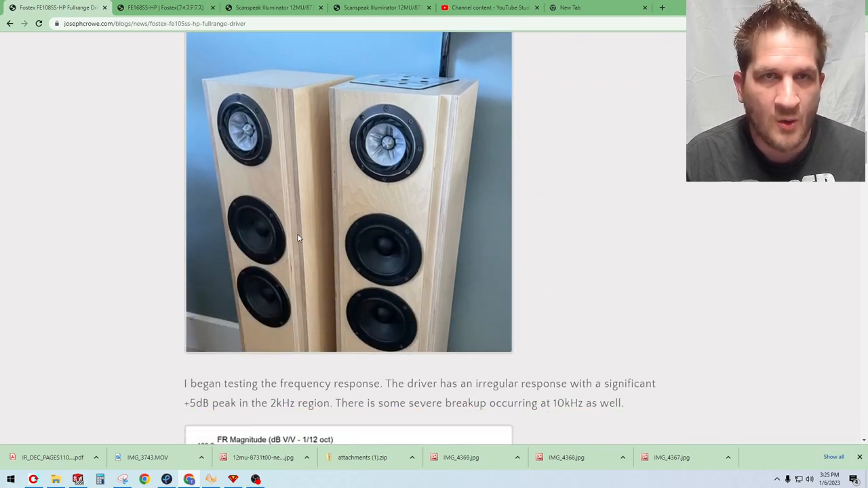
scroll(down, 3)
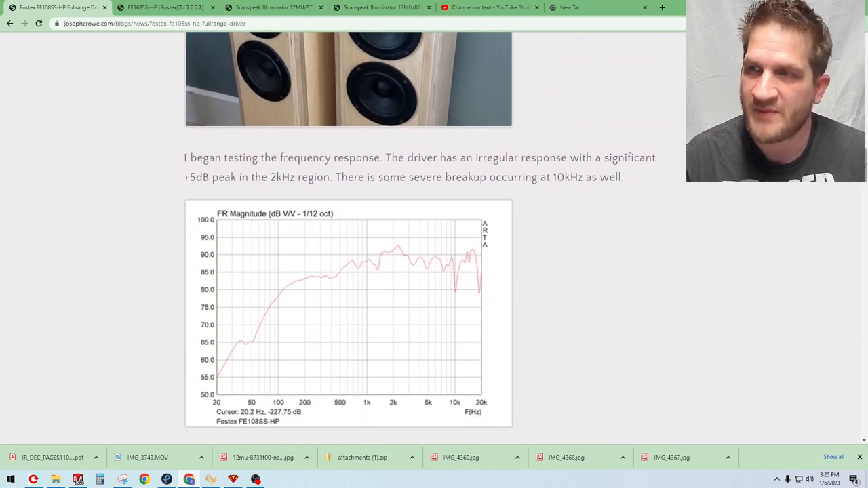
Scroll to the bottom through Attempts to Integrate and Subjective Listening.
scroll(down, 3)
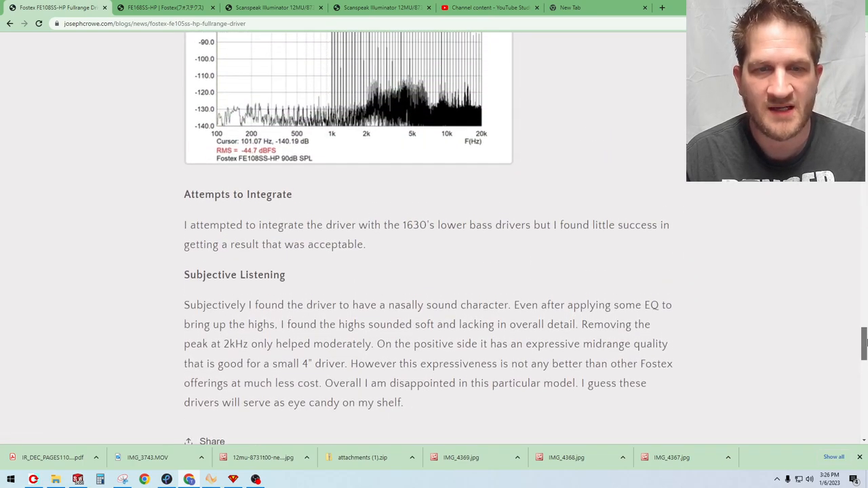
scroll(down, 3)
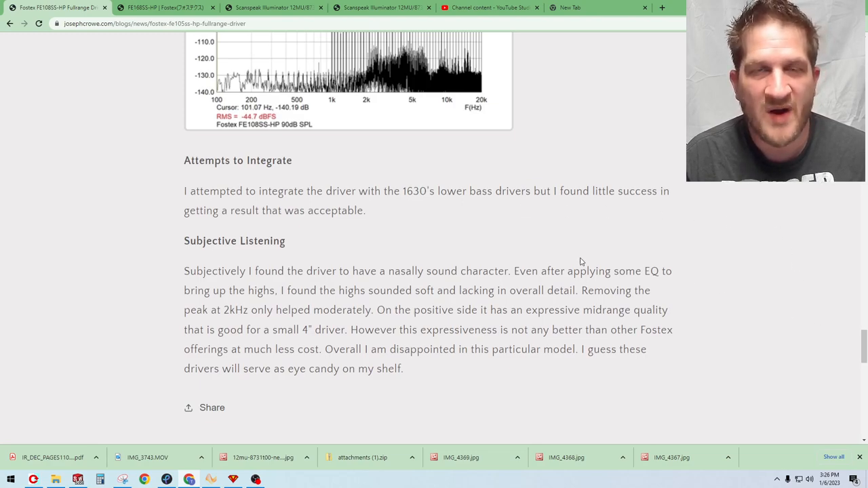
mouse_move(568, 297)
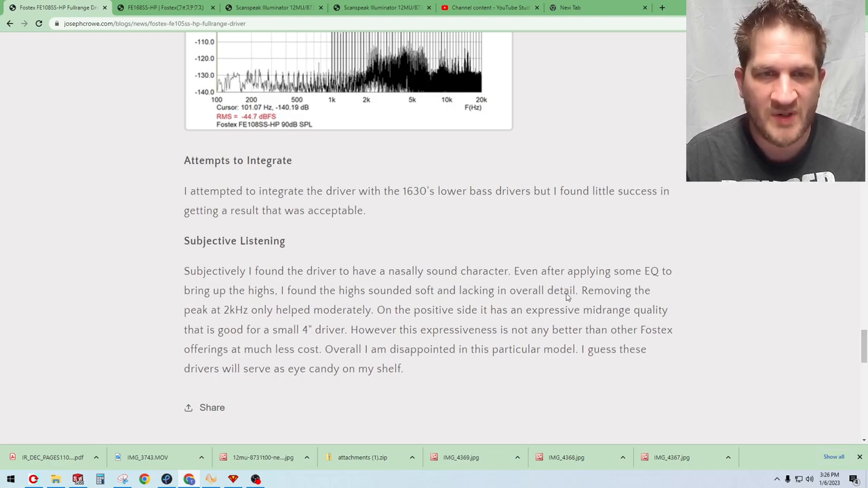